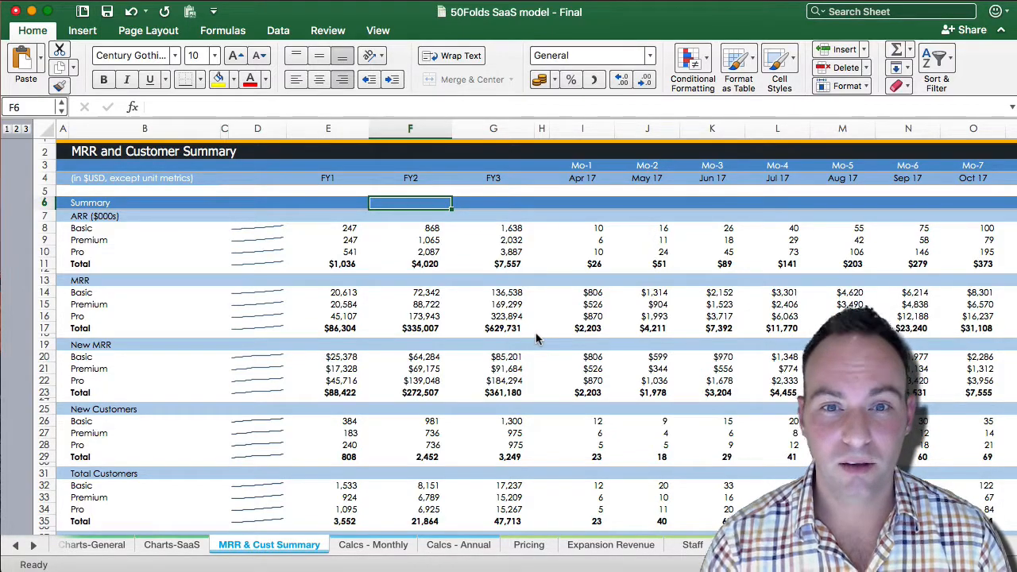
- Review the FY2 Pro MRR formula and the April Premium total customers formula
scroll("down", 3)
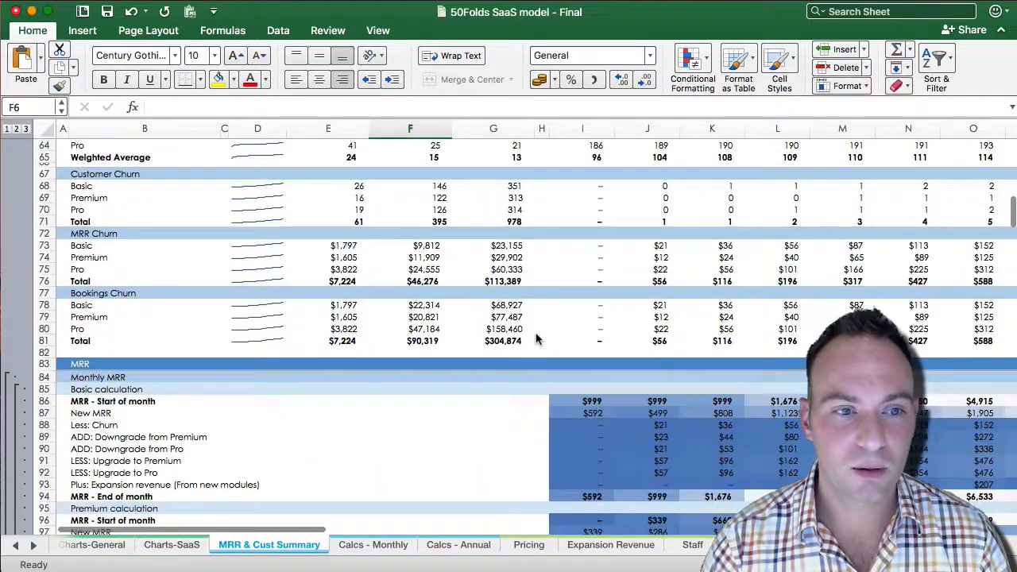
scroll("down", 3)
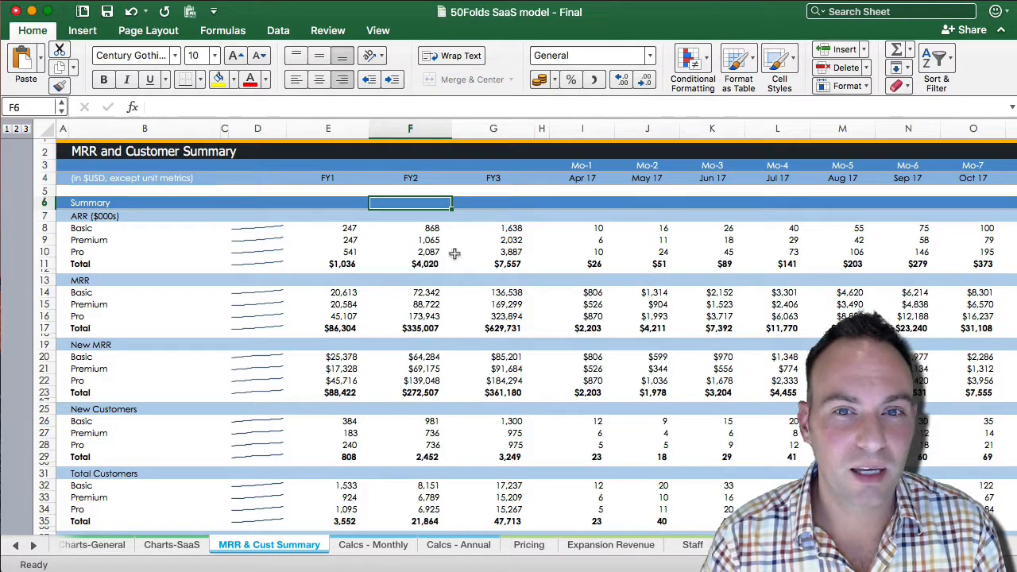
left_click(645, 240)
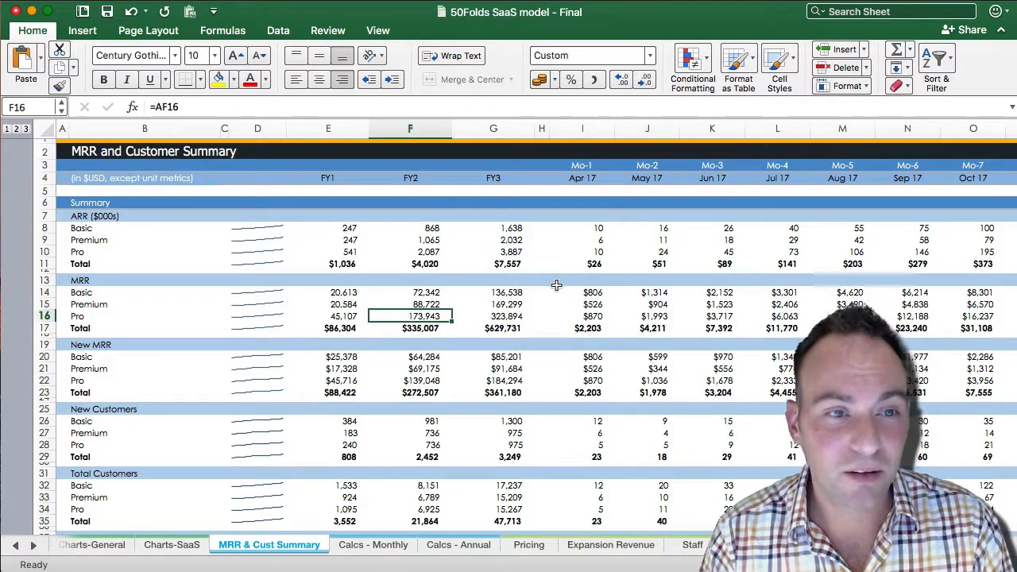
scroll("down", 3)
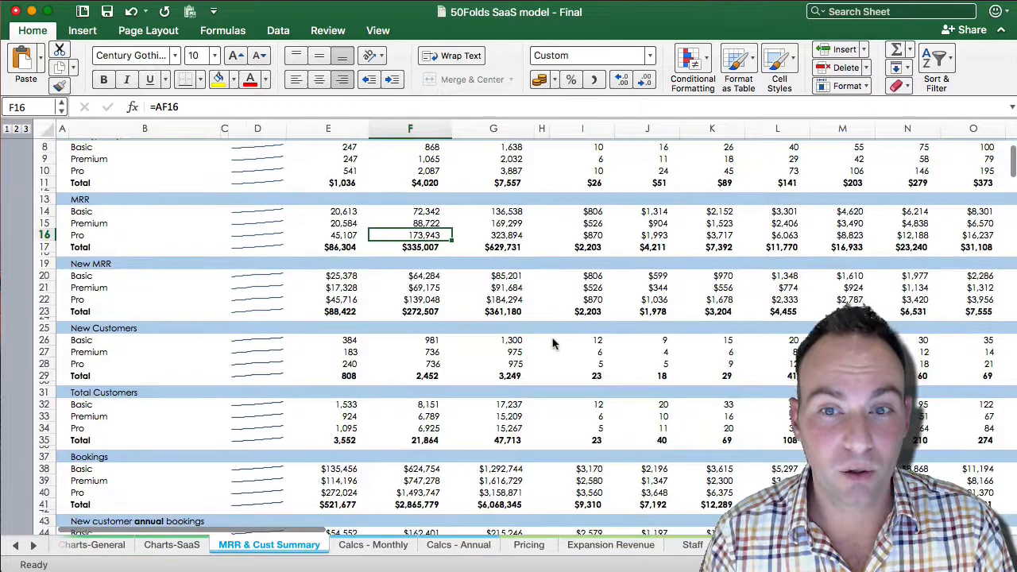
scroll("down", 3)
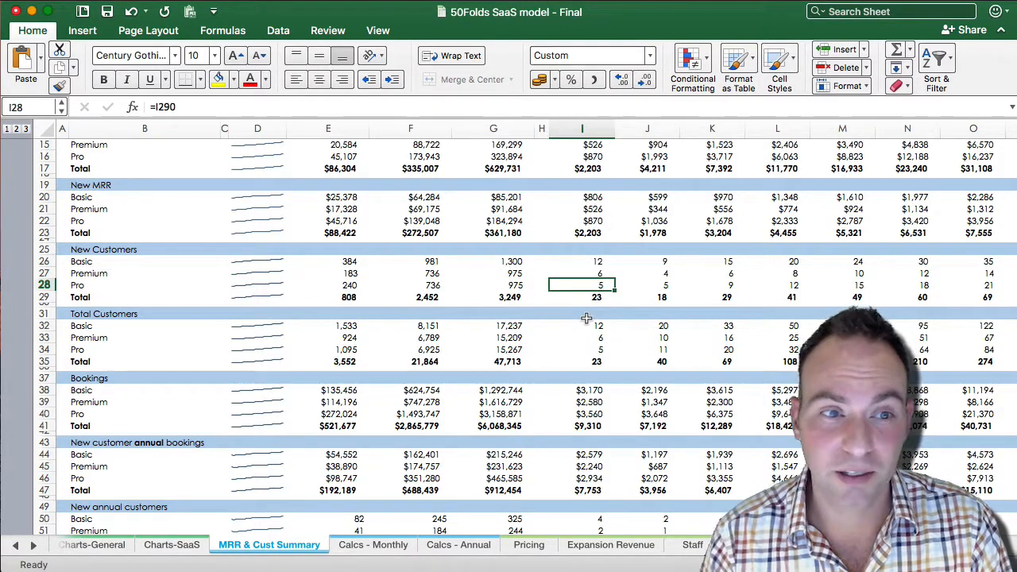
left_click(581, 336)
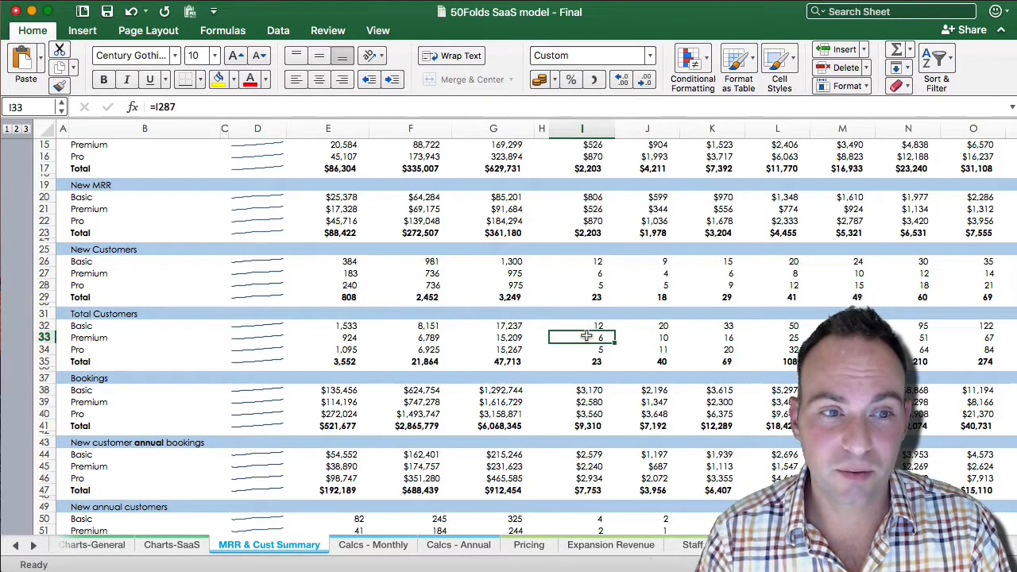
- Review the April Basic new-customer annual bookings formula and the new-customer ARPA trend line
scroll("down", 3)
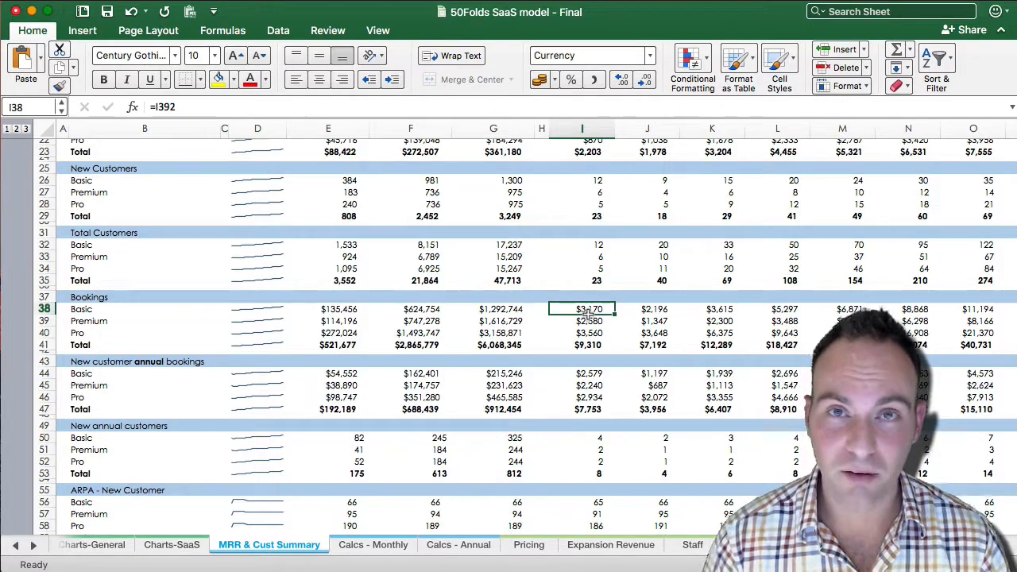
scroll("down", 3)
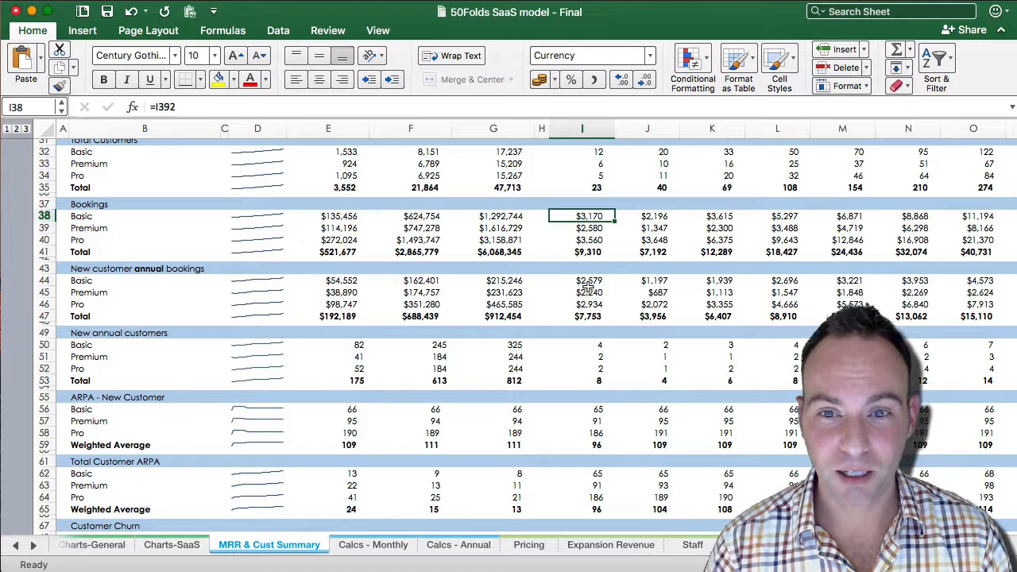
left_click(587, 280)
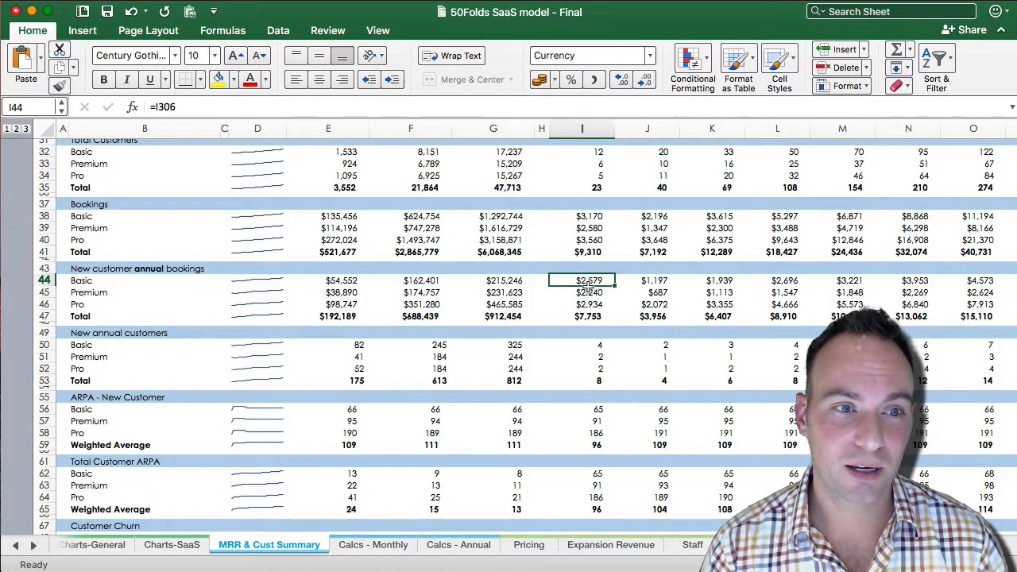
scroll("down", 3)
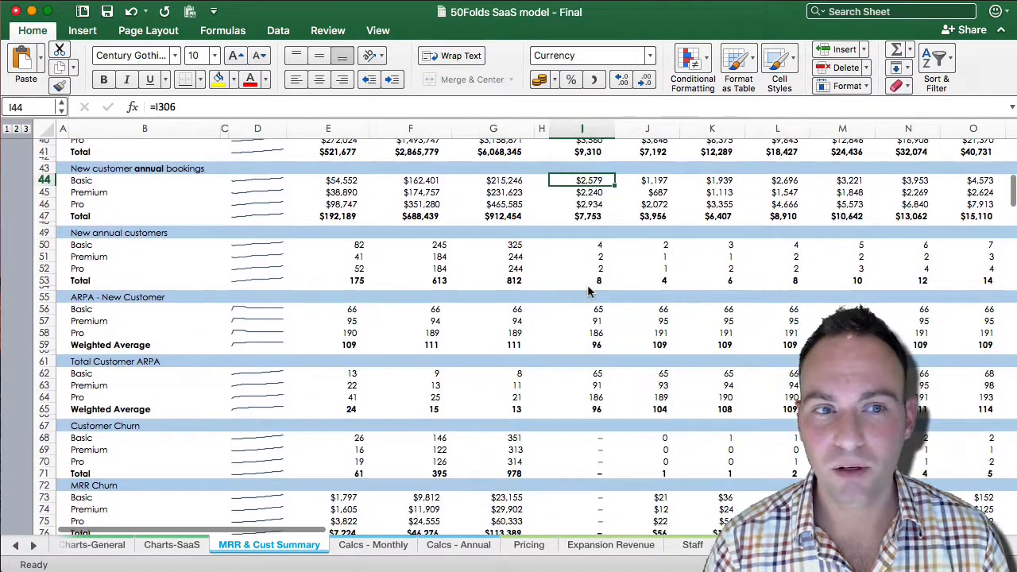
mouse_move(570, 356)
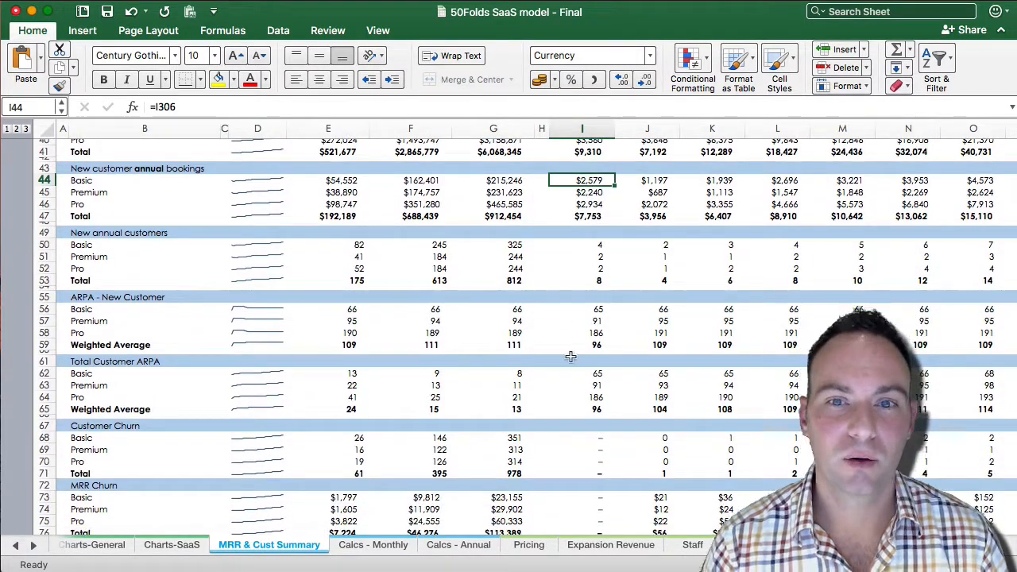
mouse_move(597, 308)
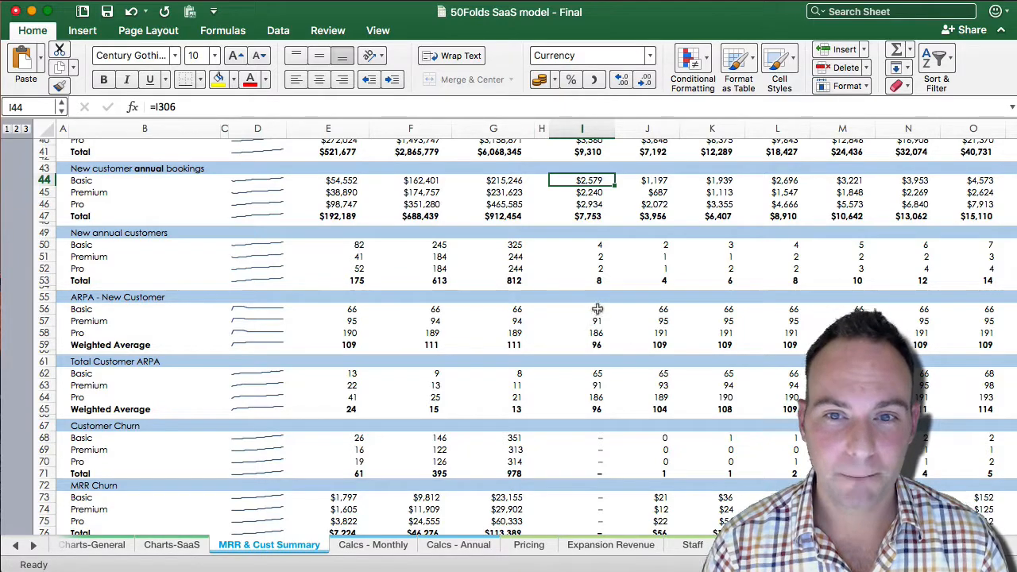
left_click(581, 308)
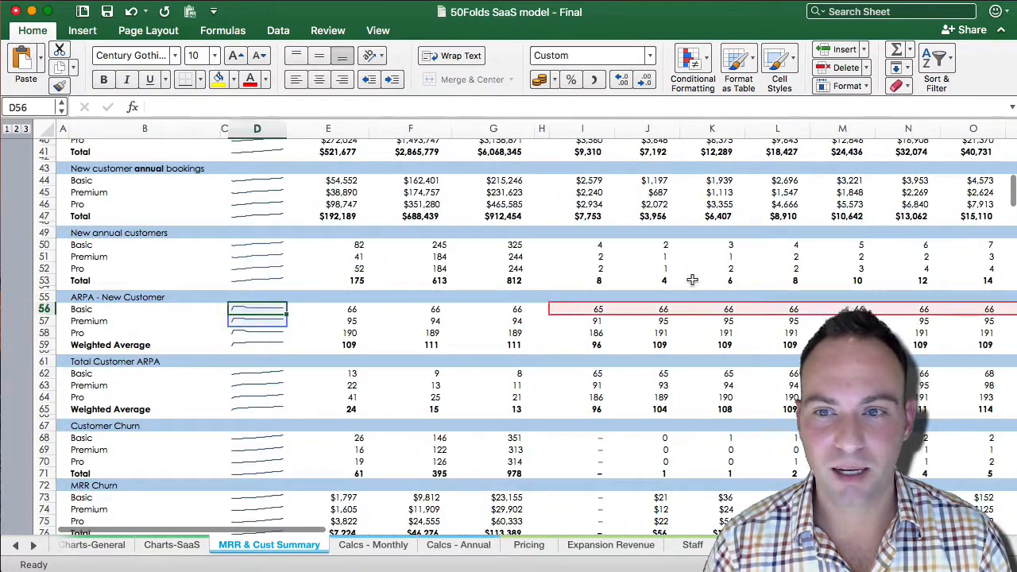
- Review the April Premium new-customer and total-customer ARPA calculations
scroll("right", 3)
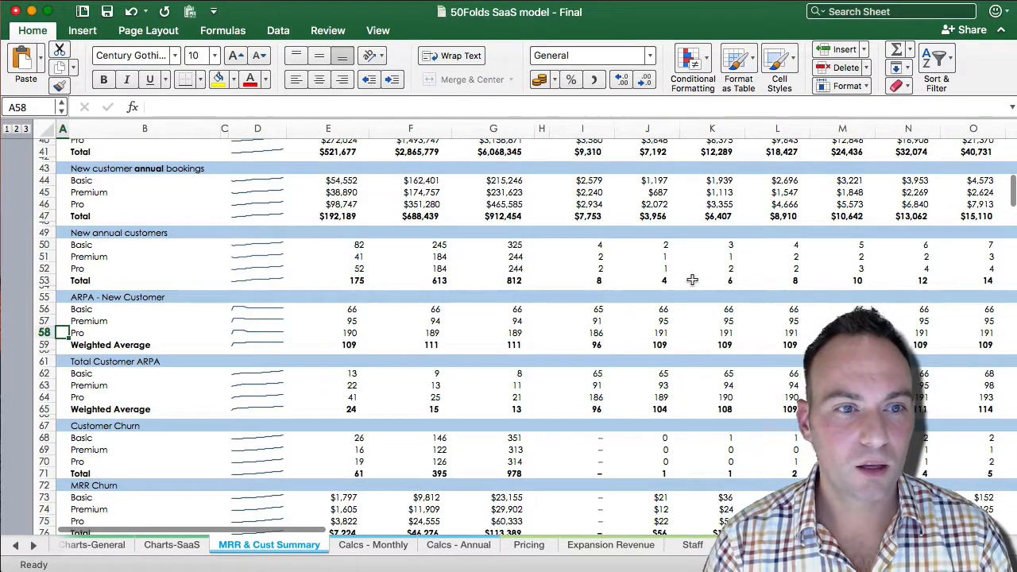
left_click(582, 321)
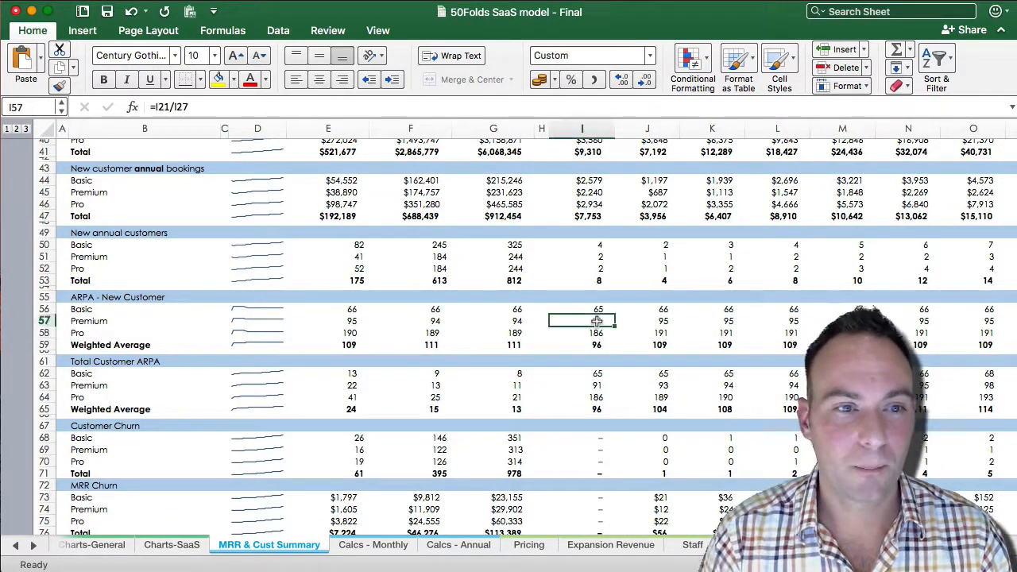
scroll("down", 3)
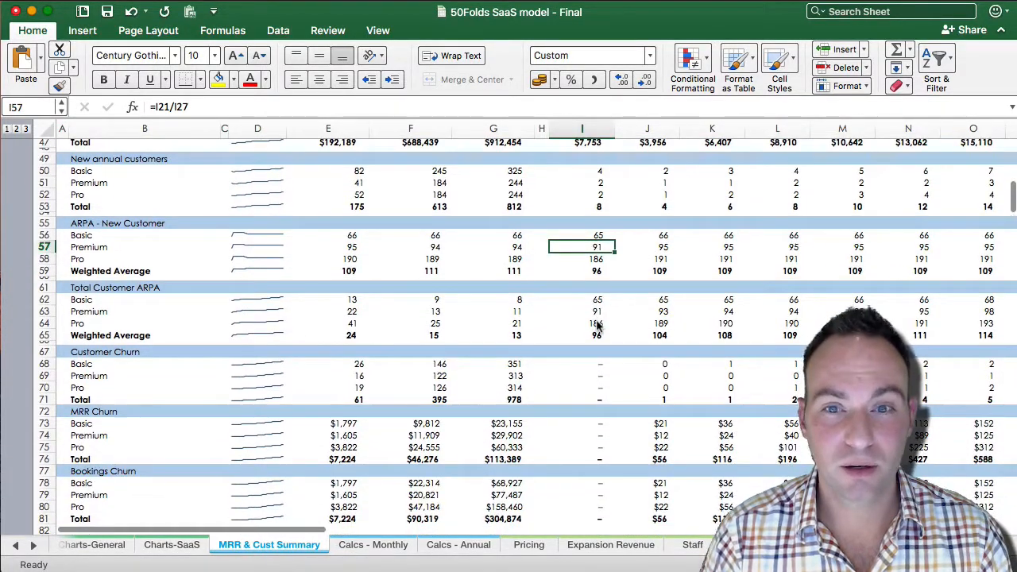
left_click(581, 309)
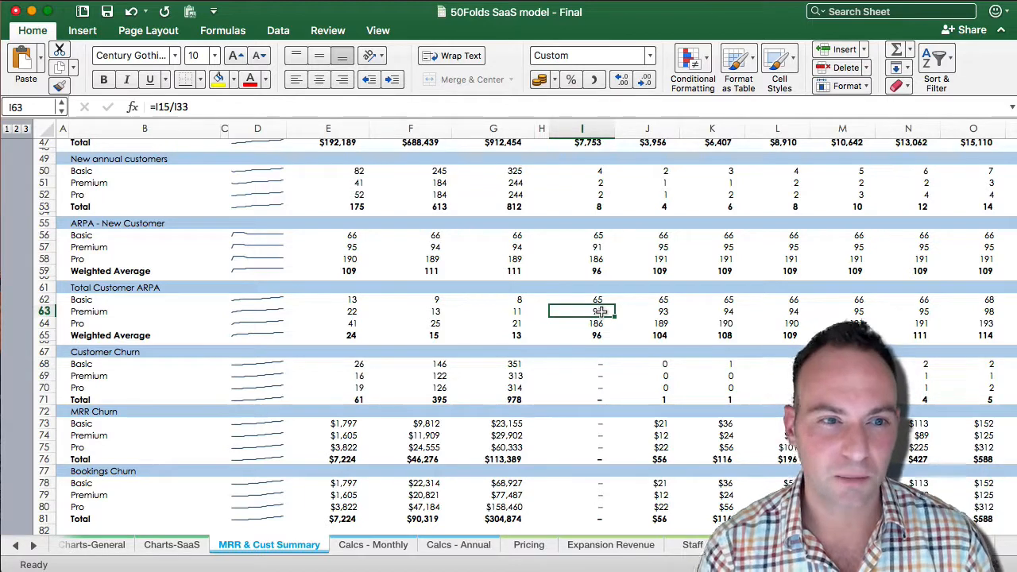
- Review the May Basic MRR churn and May Pro bookings churn formulas
scroll("down", 3)
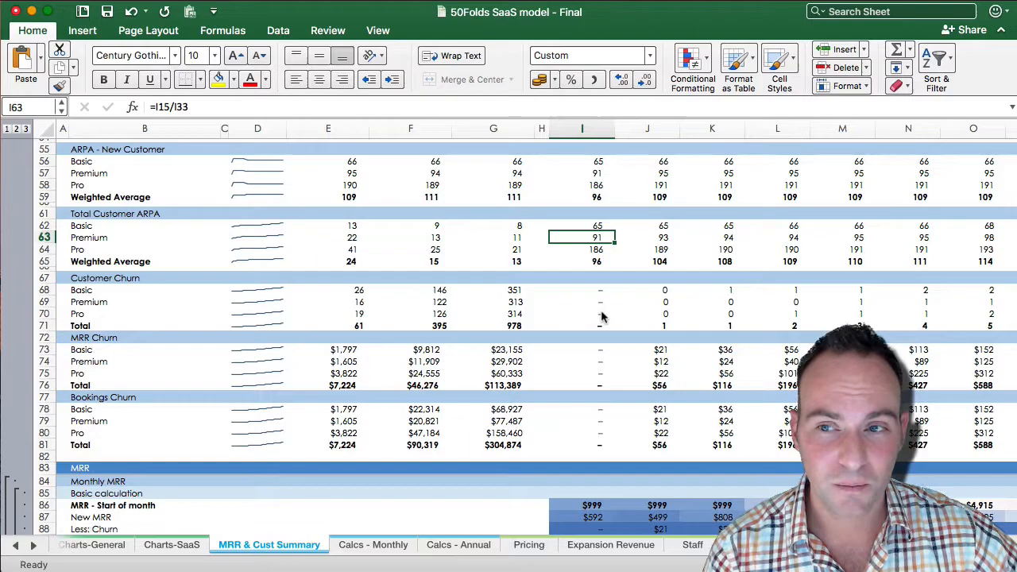
scroll("right", 3)
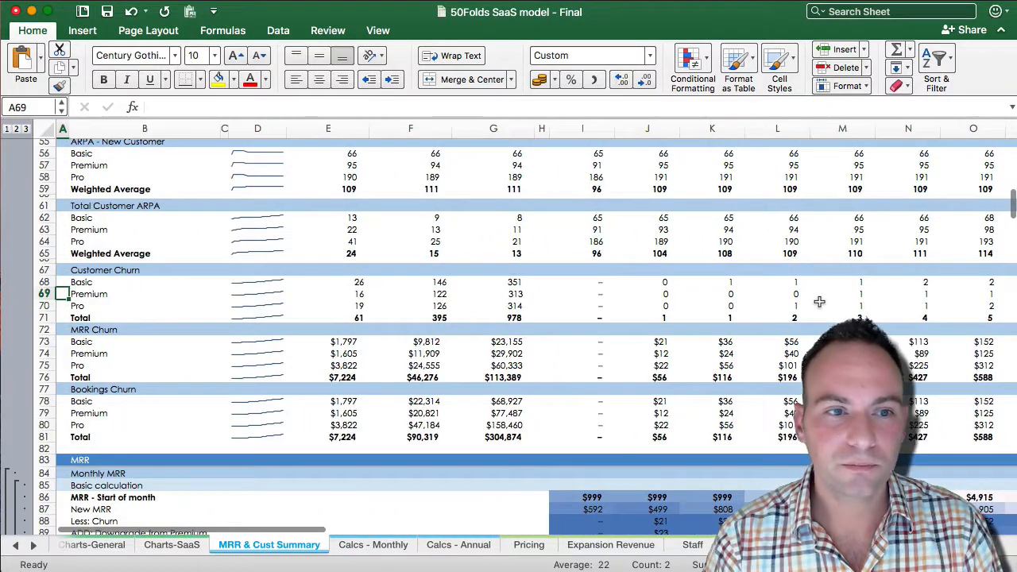
left_click(659, 341)
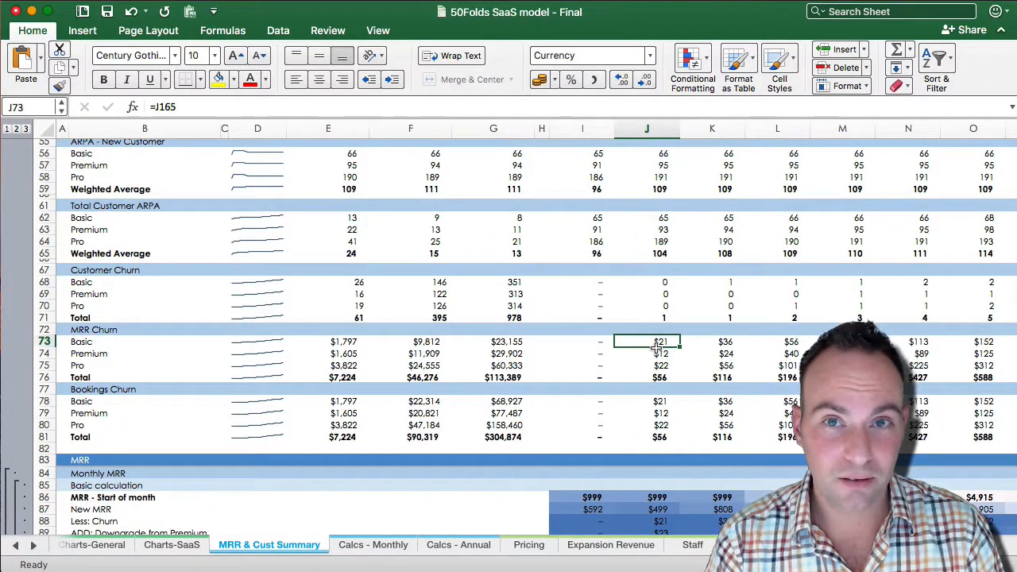
left_click(645, 413)
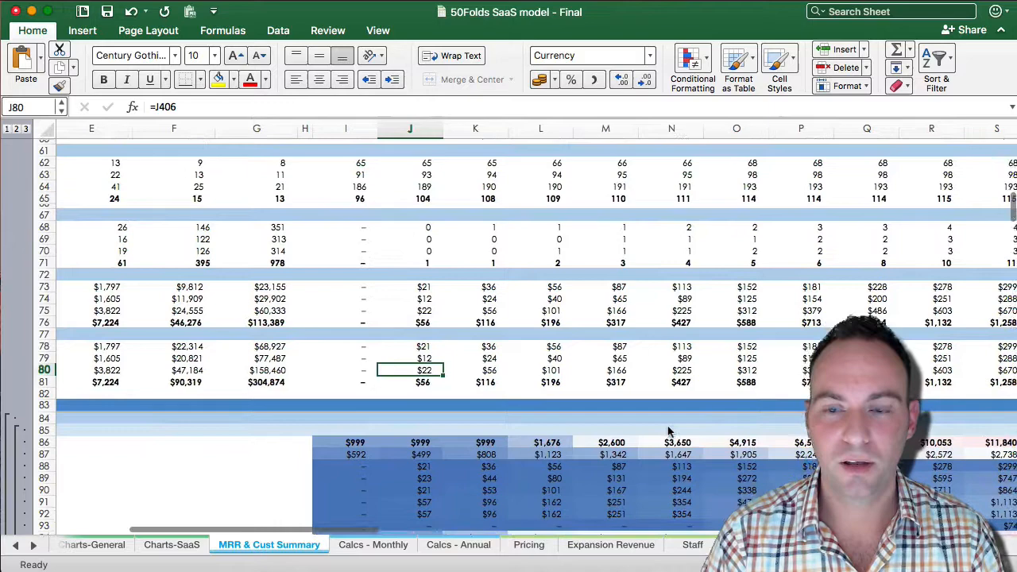
- Trace where the Basic start-of-month MRR in the waterfall is sourced from
scroll("down", 3)
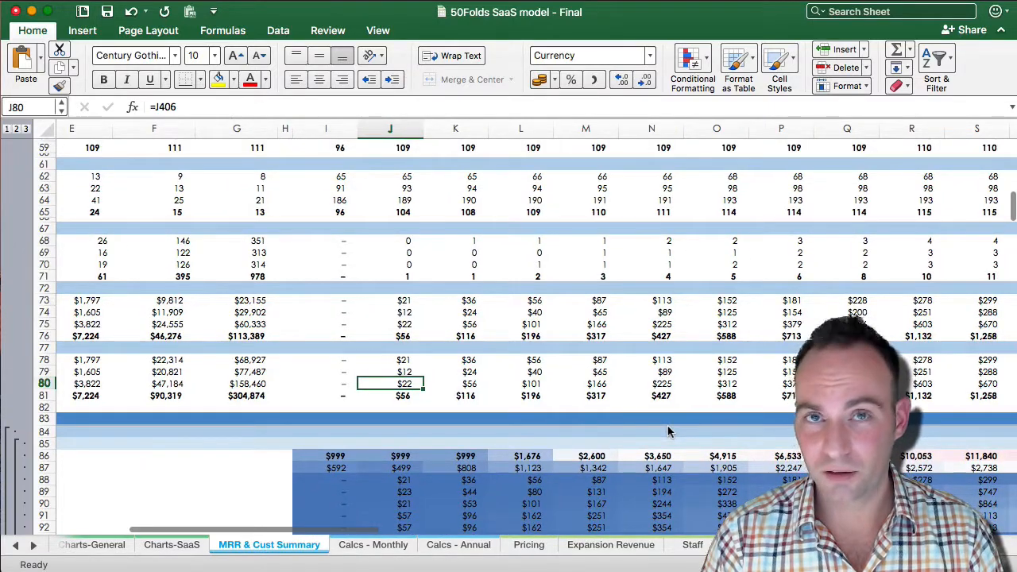
scroll("right", 3)
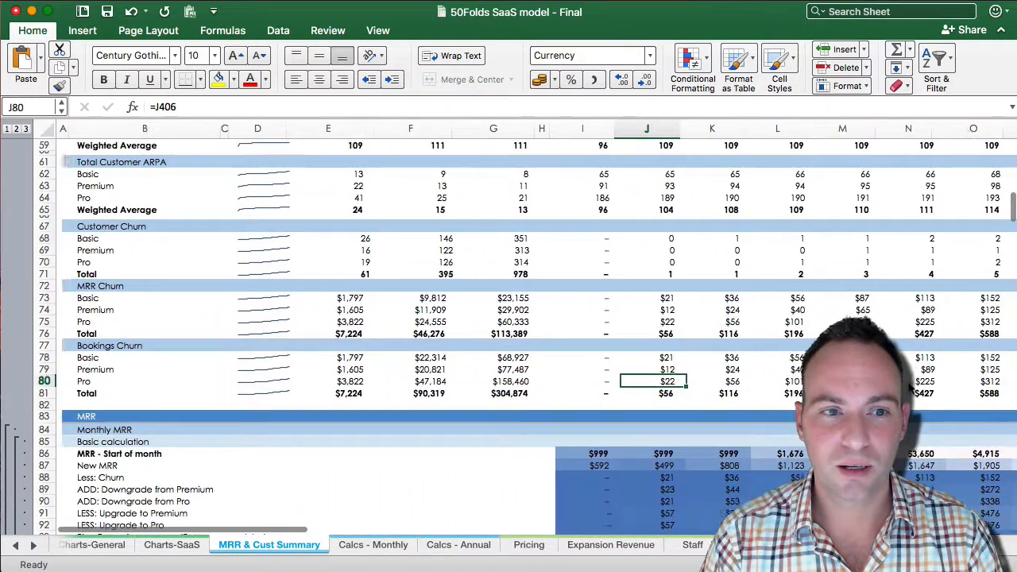
scroll("down", 3)
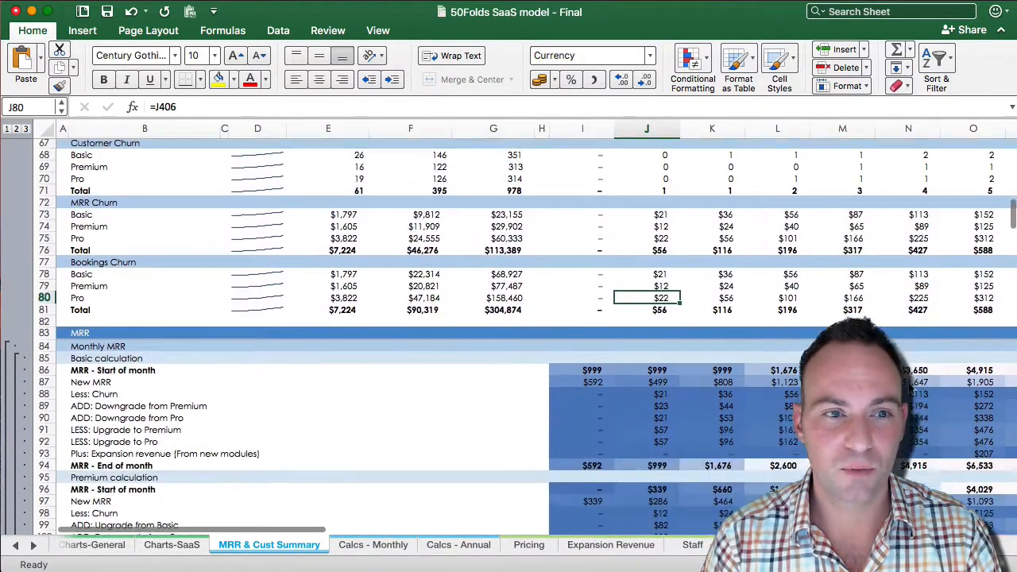
scroll("down", 3)
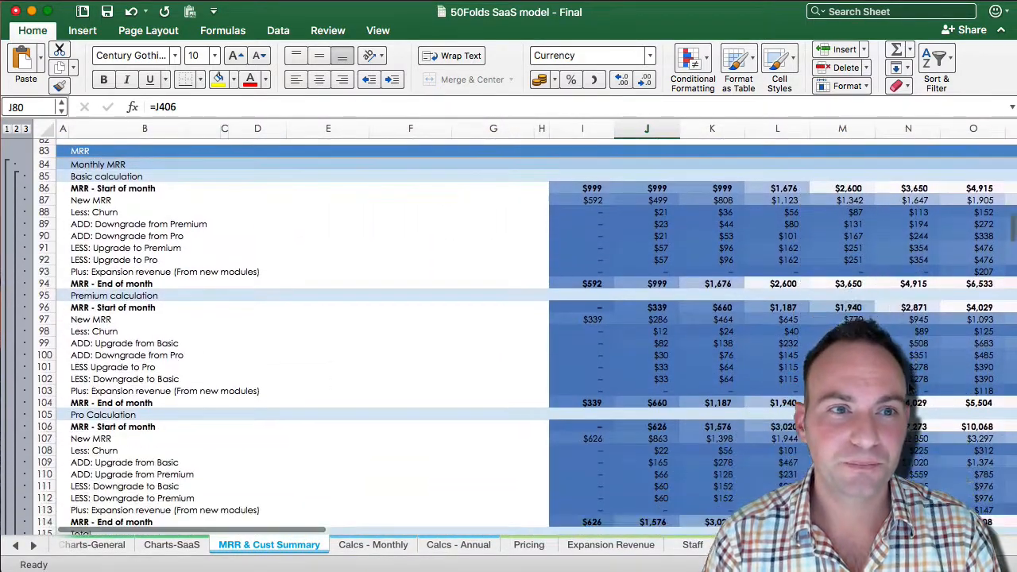
scroll("up", 3)
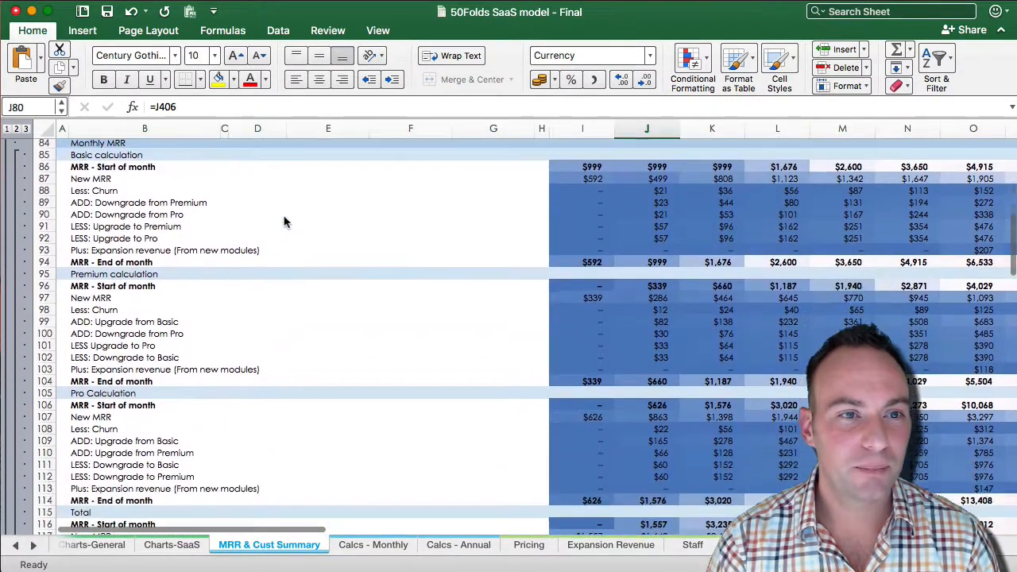
scroll("down", 3)
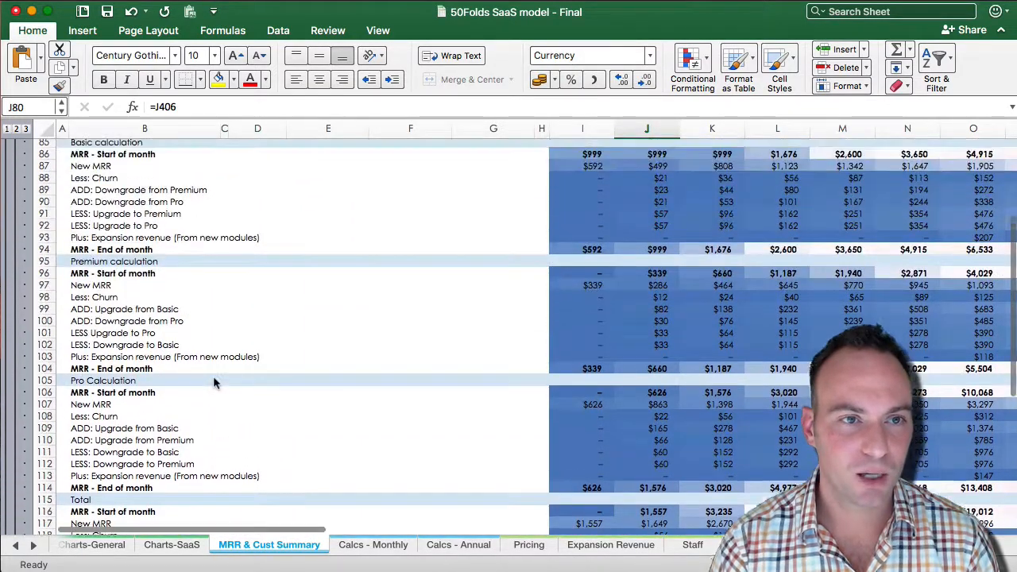
scroll("up", 3)
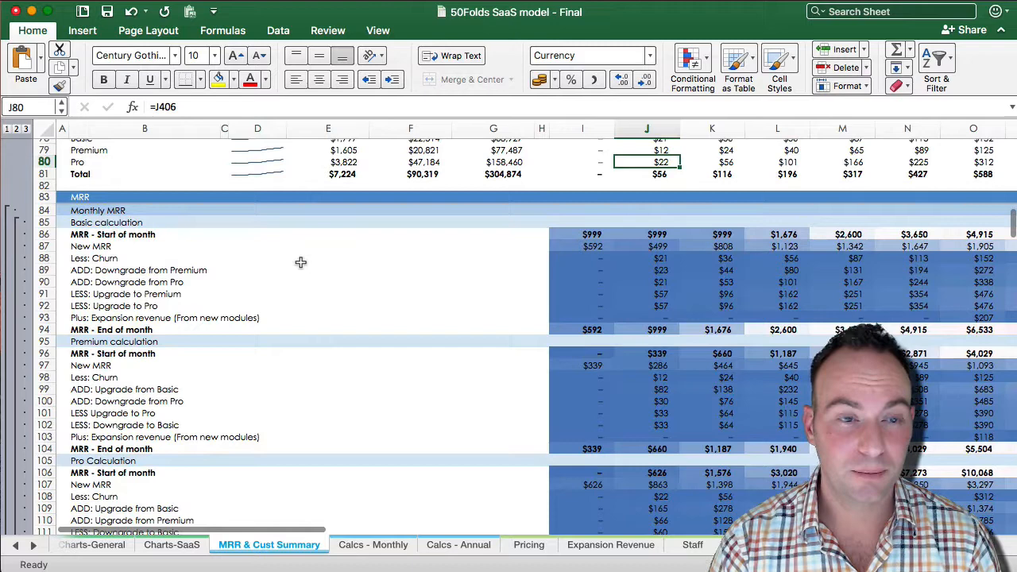
left_click(327, 258)
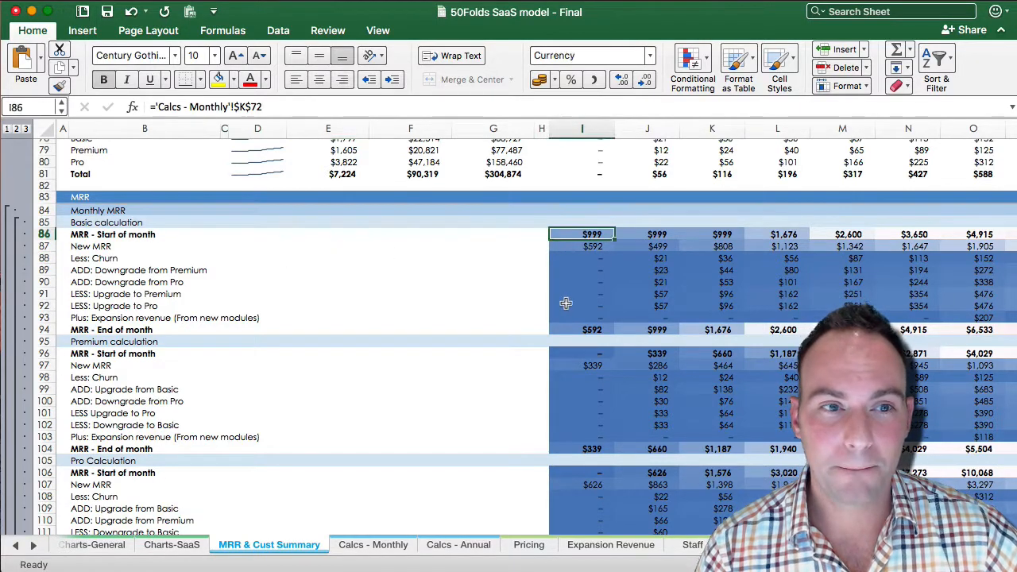
left_click(582, 245)
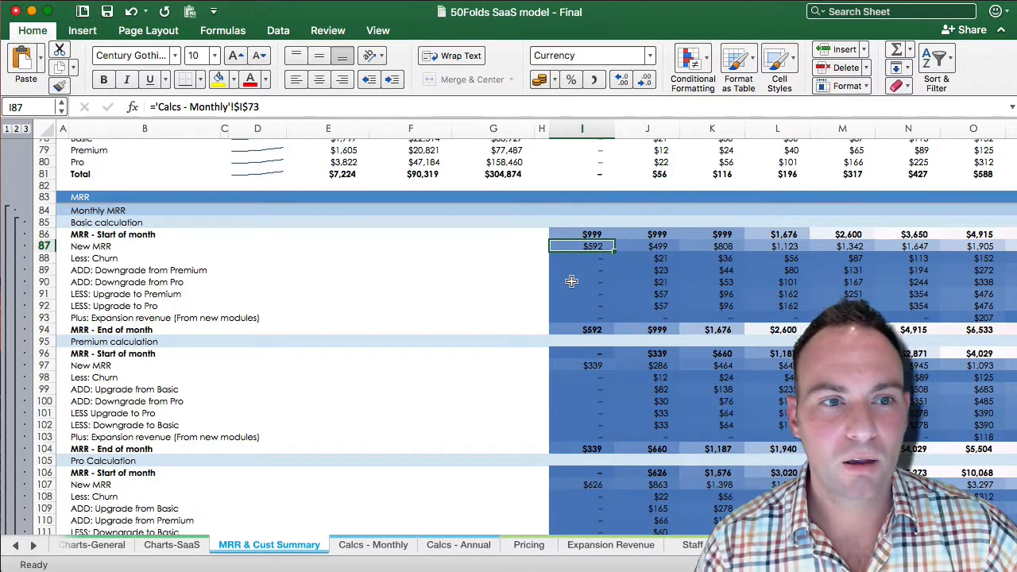
- Review the Basic new MRR, churn, upgrade-to-Pro and expansion revenue formulas
left_click(646, 245)
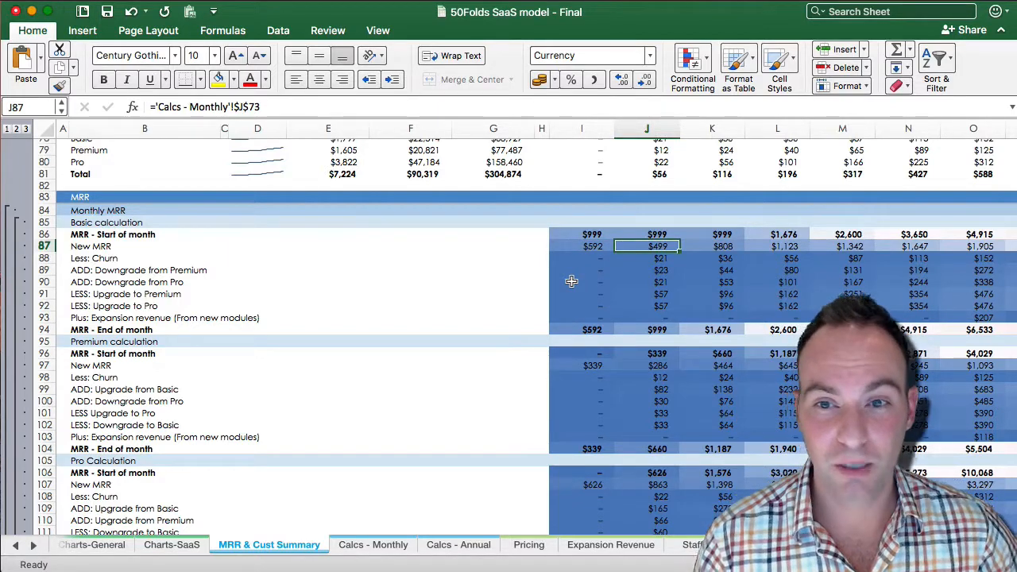
key("Down")
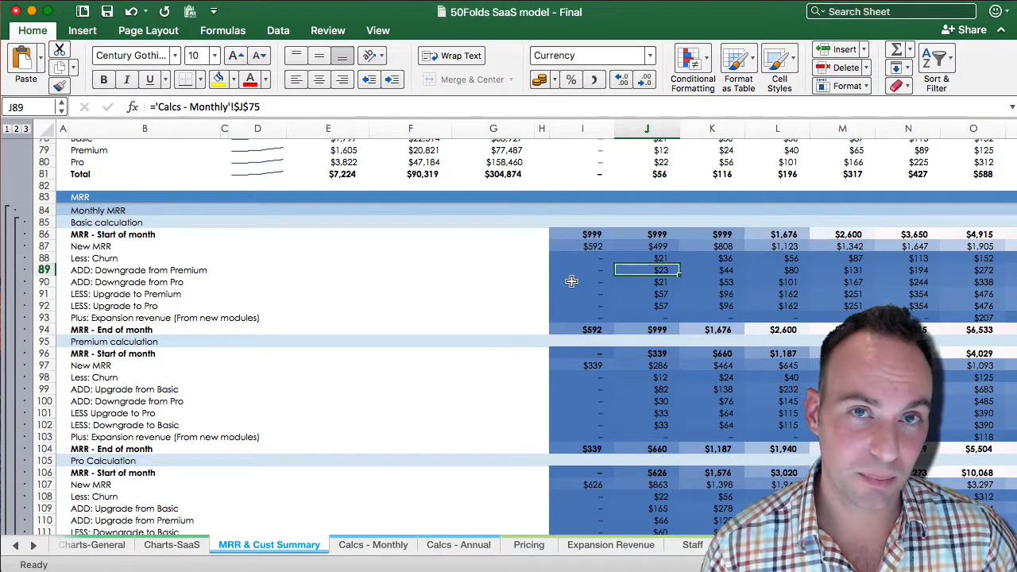
left_click(645, 294)
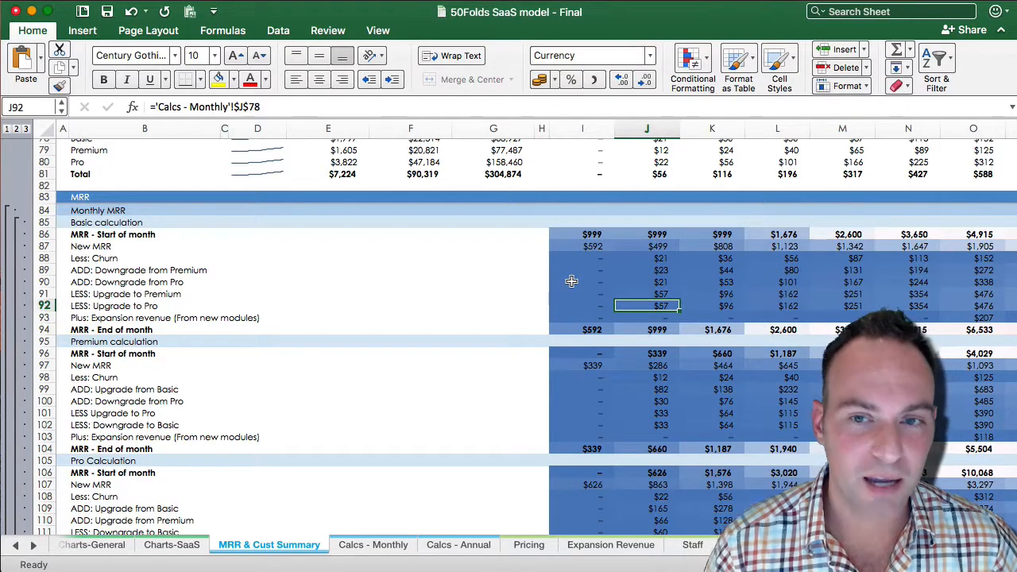
key("Down")
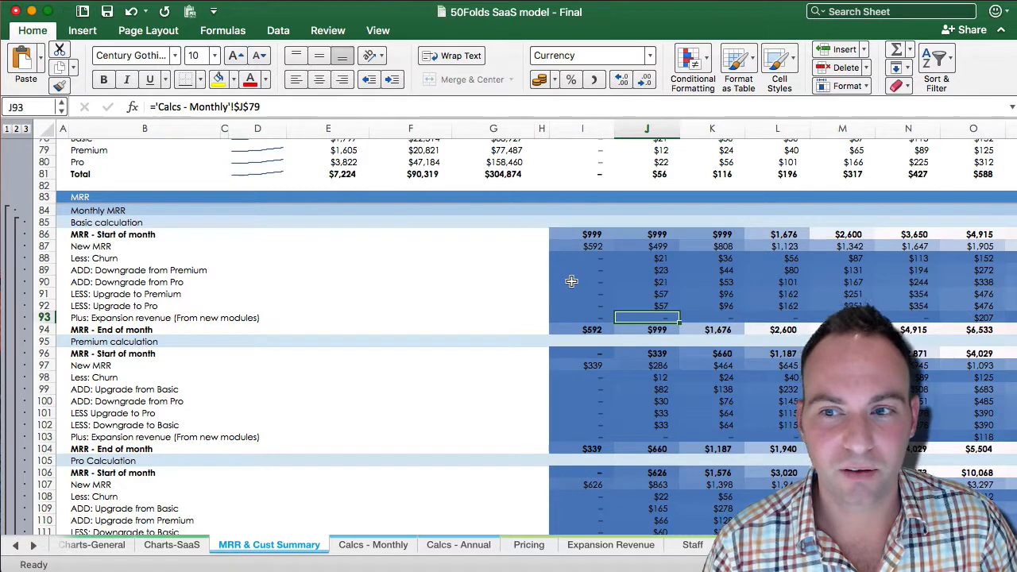
- Check expansion revenue across later months and the Basic end-of-month MRR formula
scroll("right", 3)
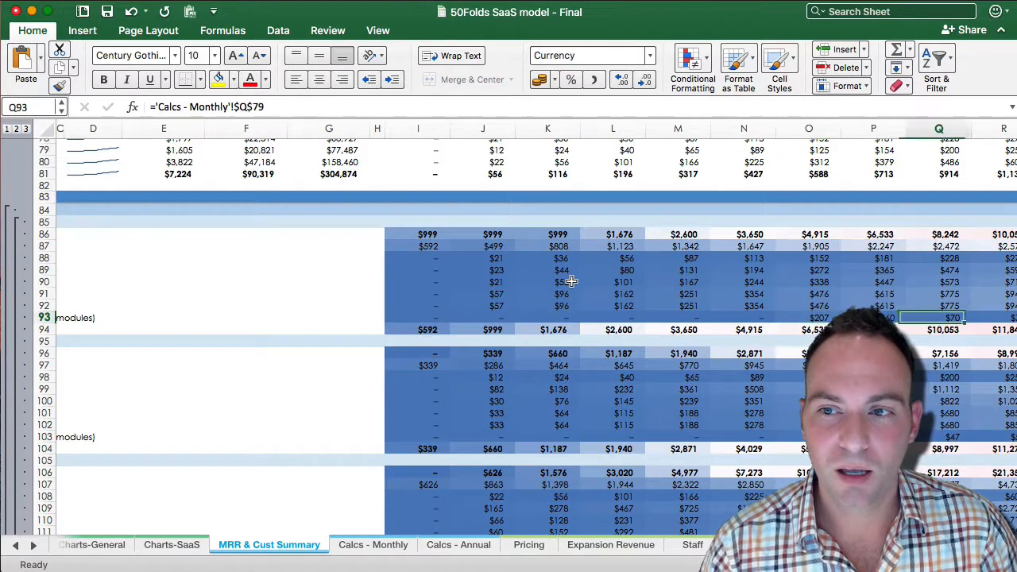
scroll("right", 3)
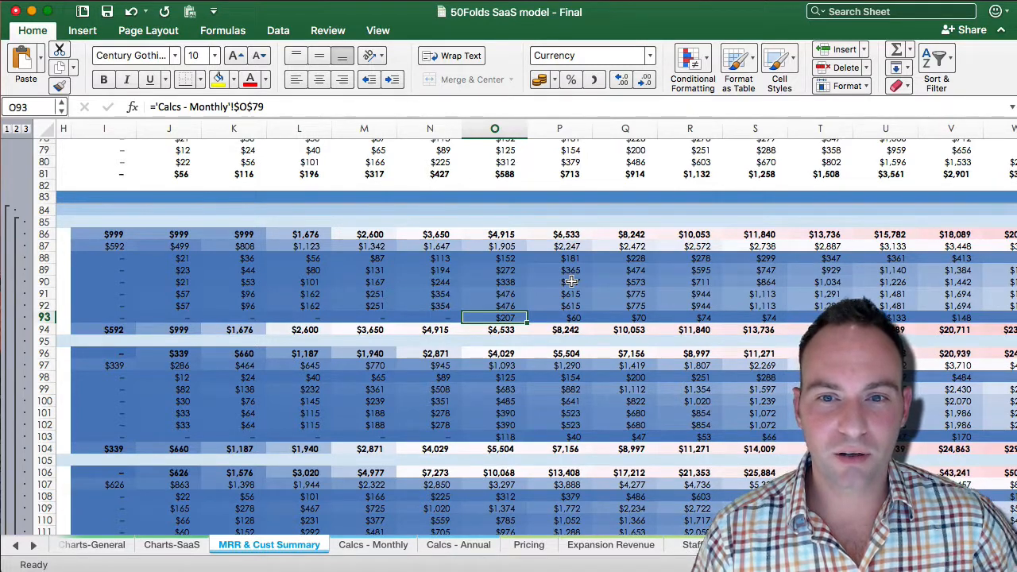
left_click(560, 317)
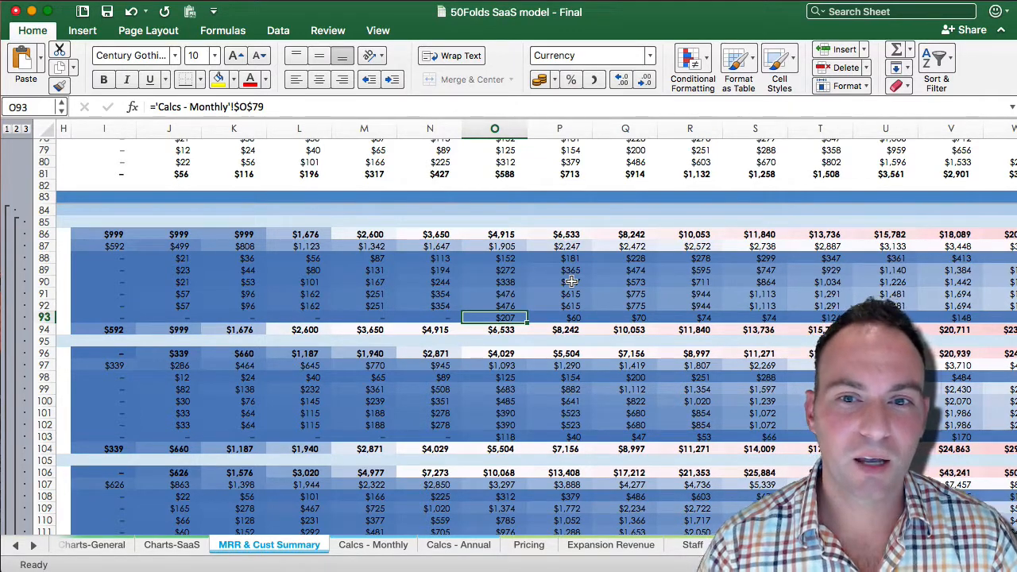
left_click(560, 318)
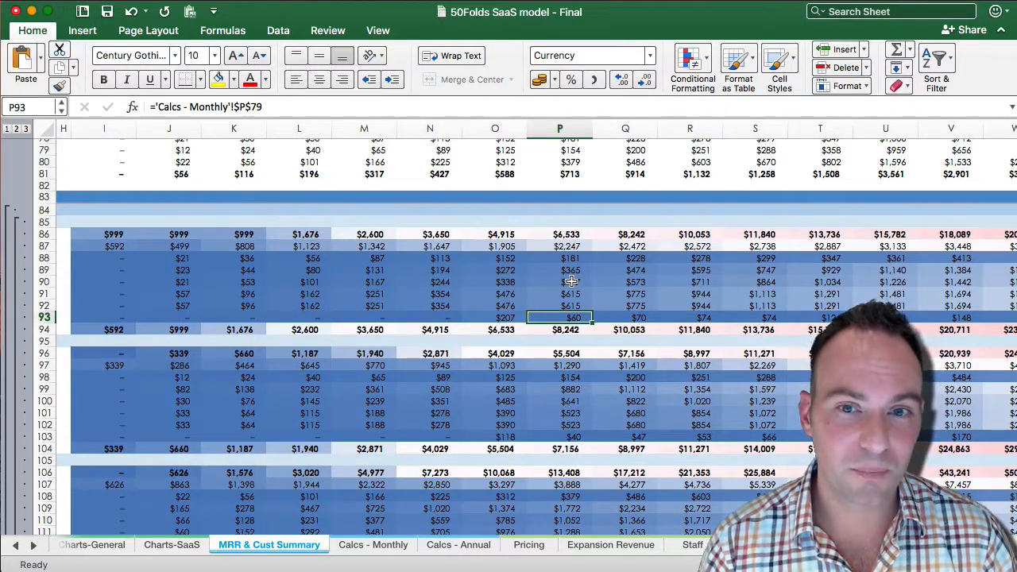
left_click(495, 318)
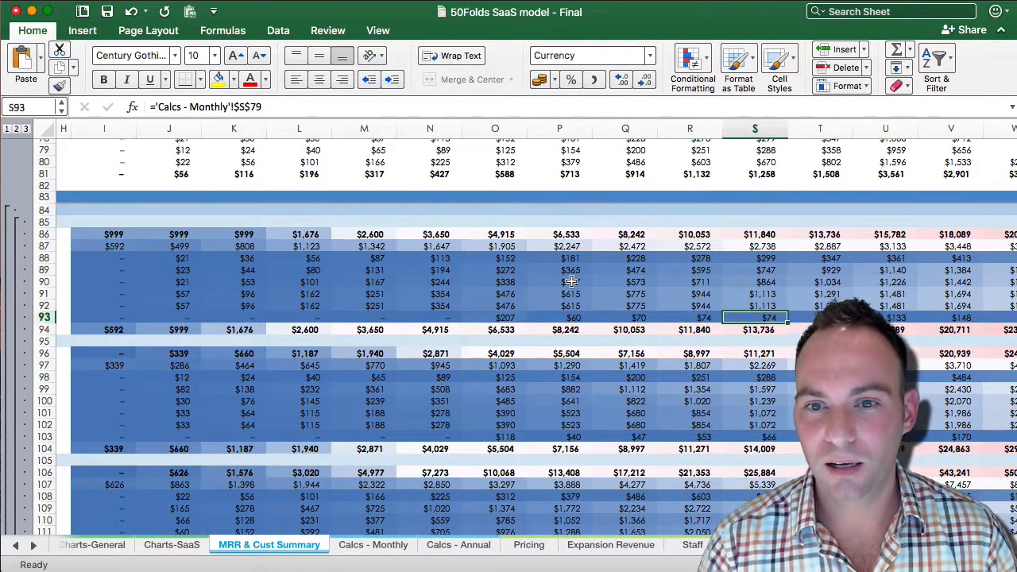
left_click(559, 318)
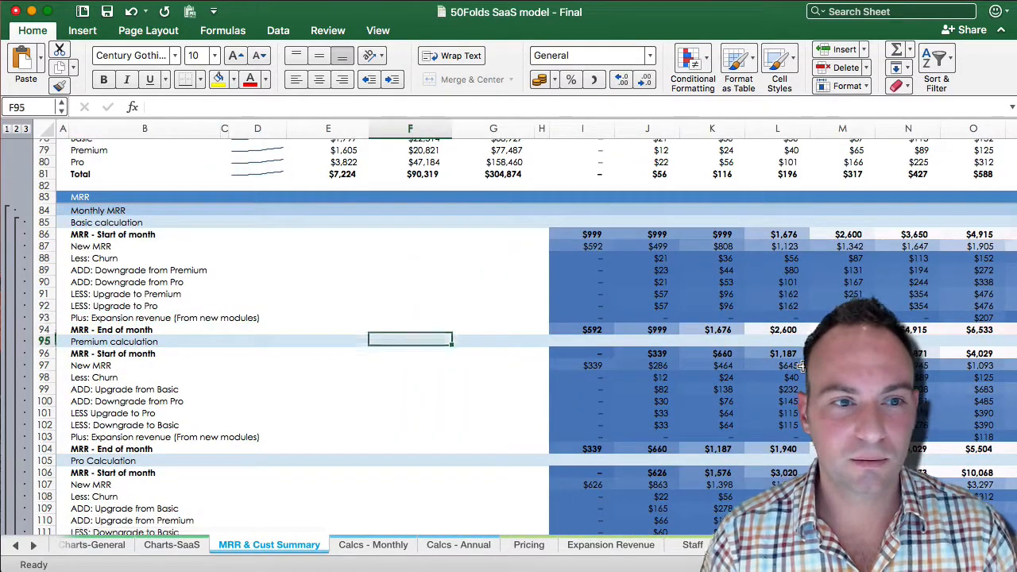
left_click(591, 329)
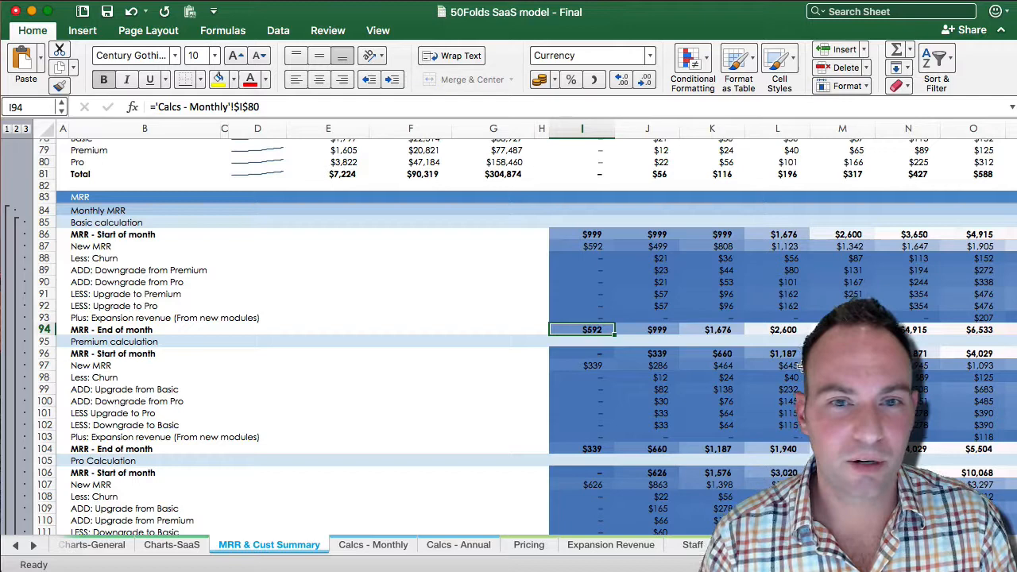
mouse_move(616, 248)
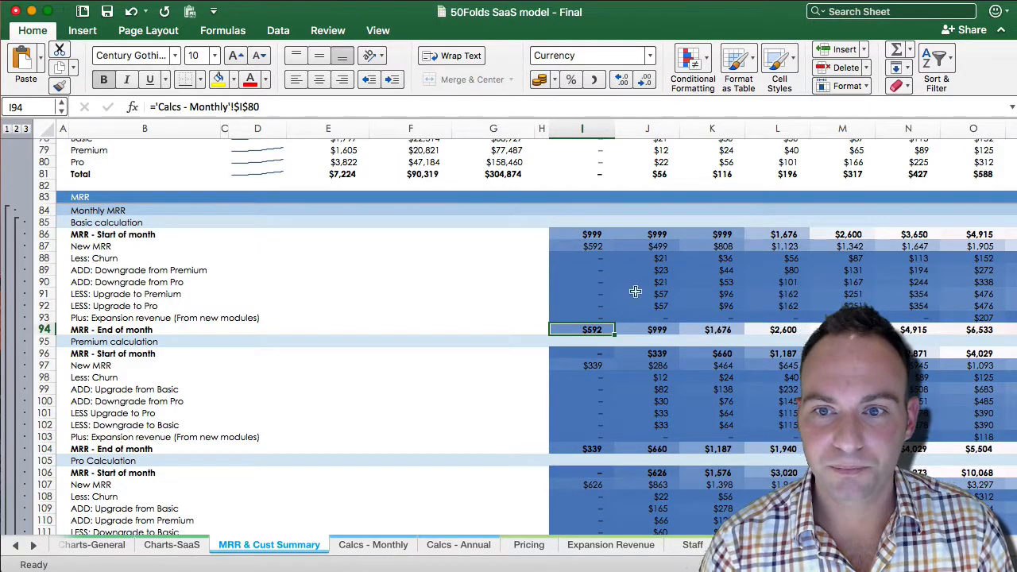
- Review the Premium block, then the total churn, net package switching and total end-of-month MRR formulas
left_click(647, 341)
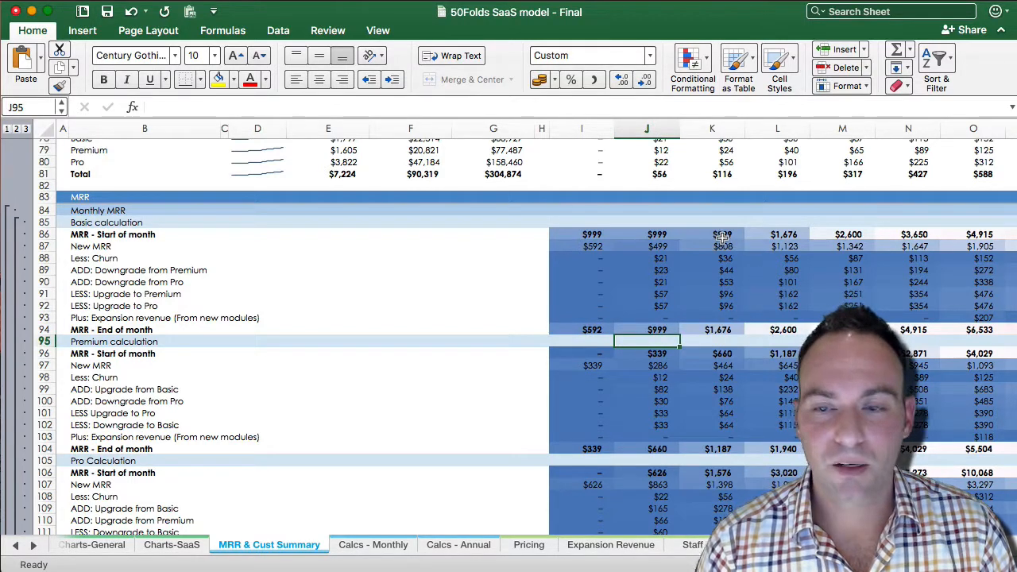
left_click(658, 329)
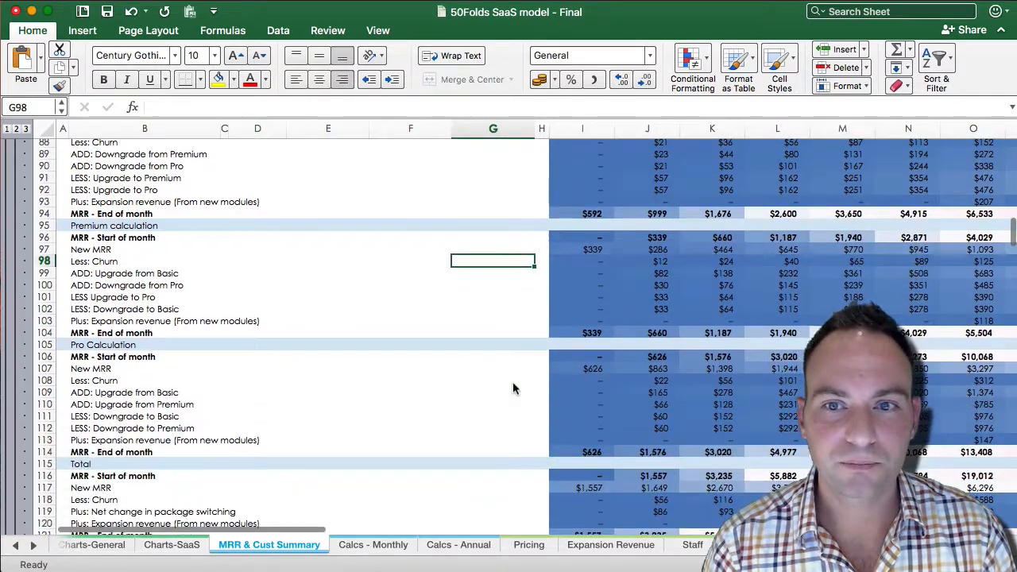
scroll("down", 3)
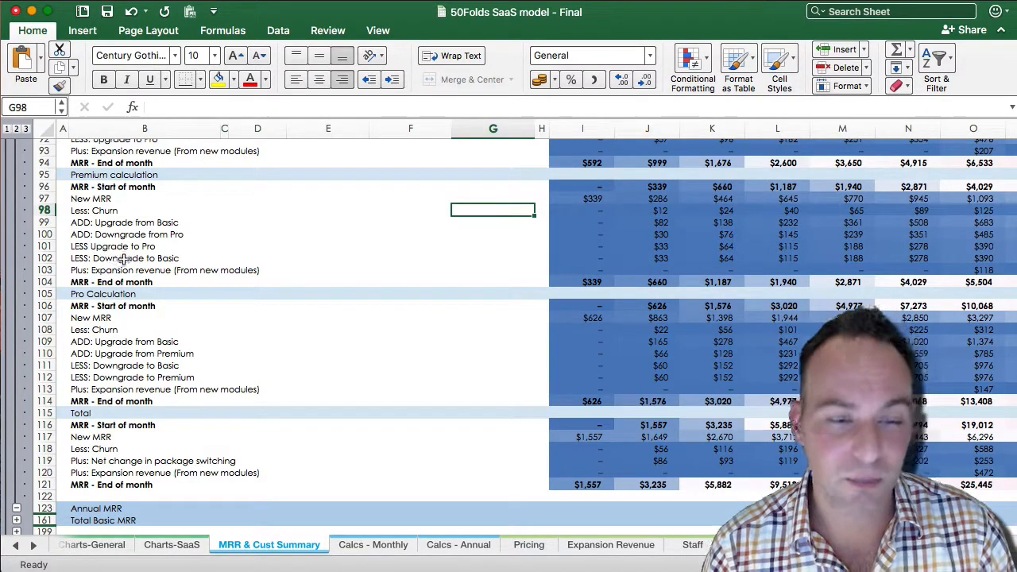
scroll("down", 3)
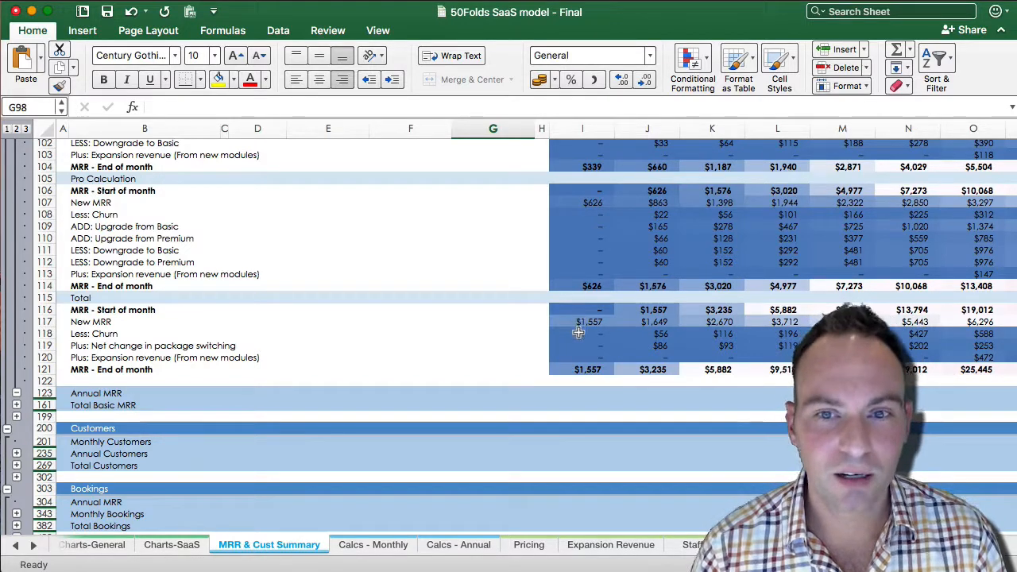
left_click(581, 334)
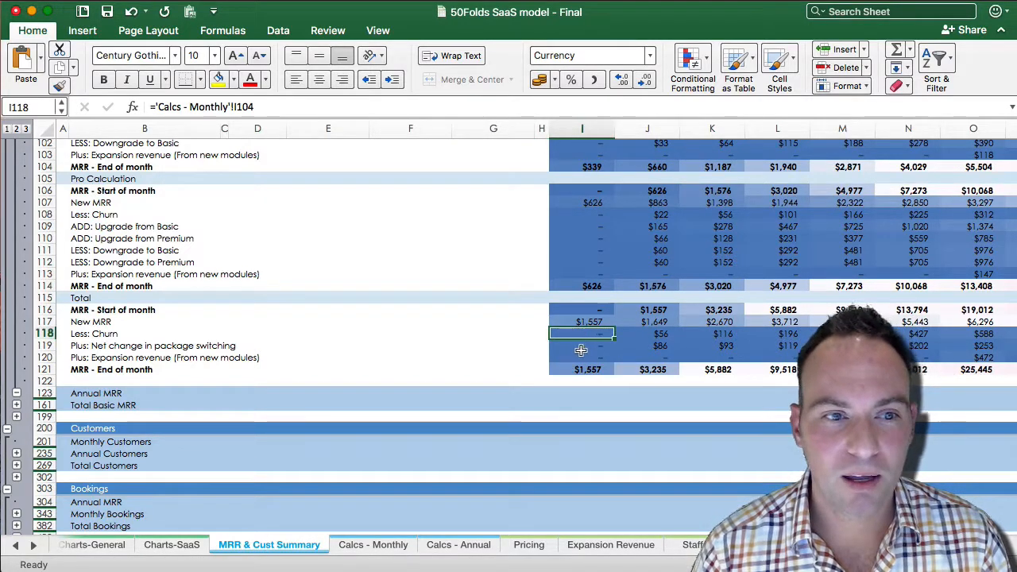
left_click(581, 346)
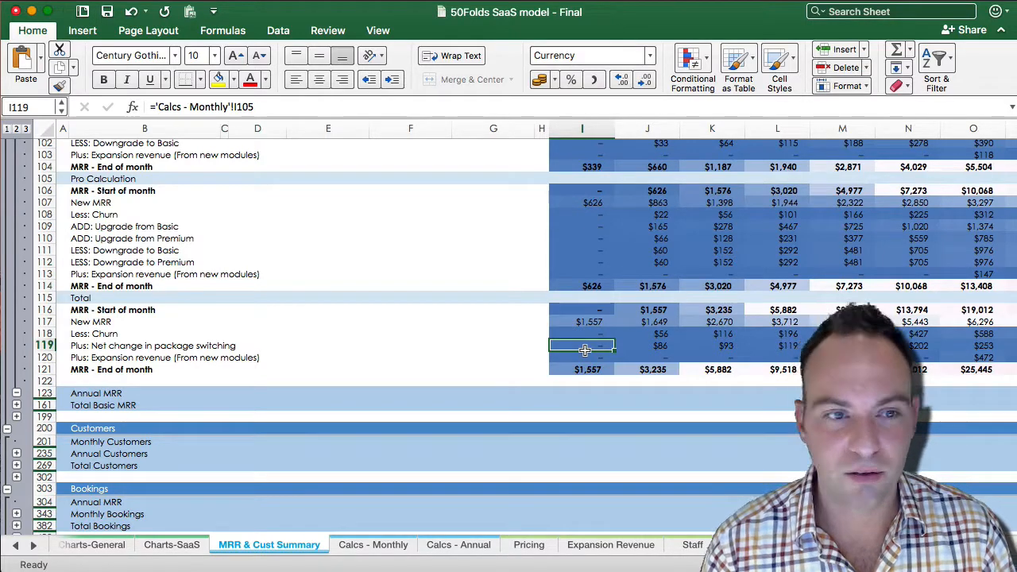
left_click(582, 368)
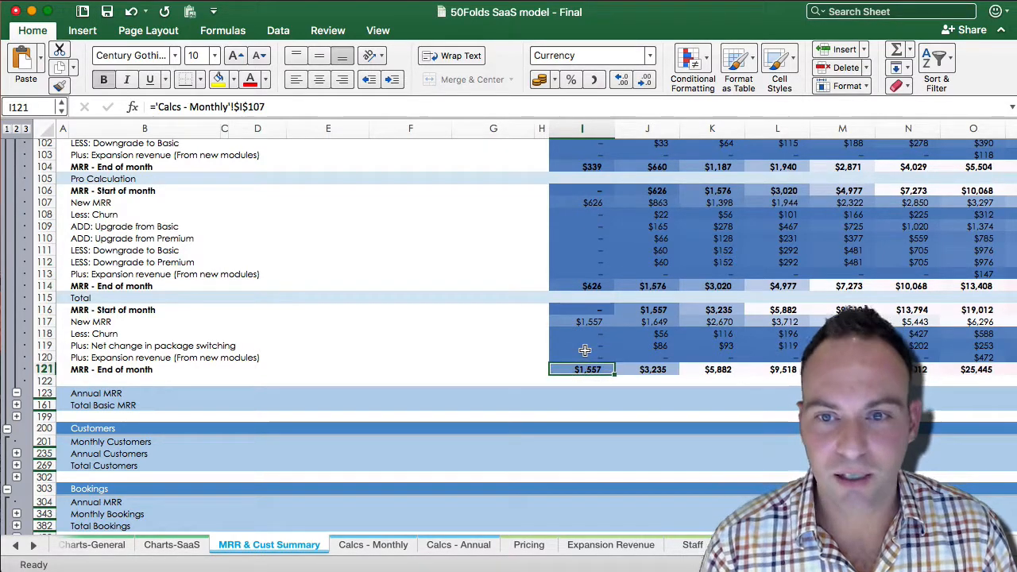
scroll("down", 3)
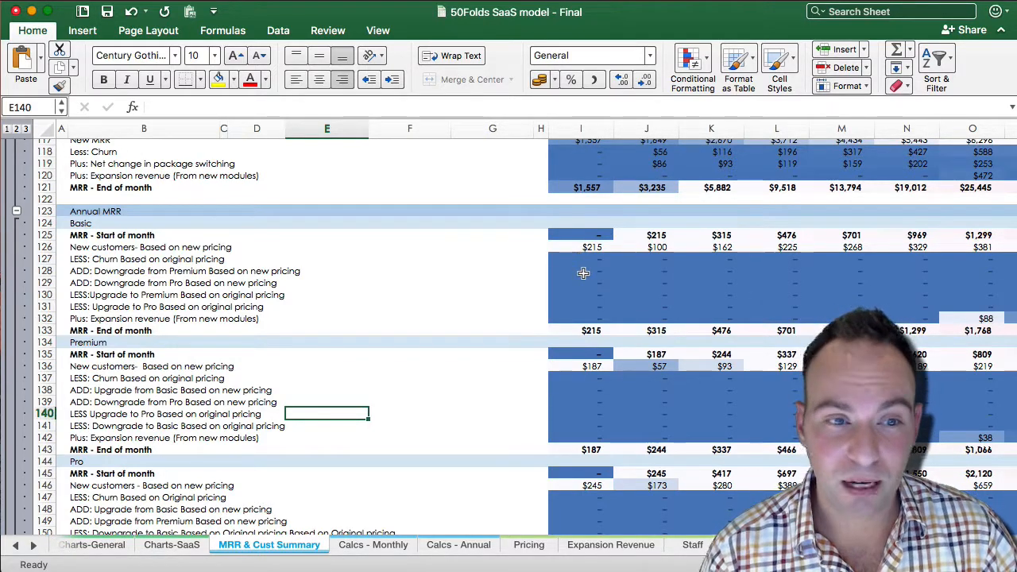
scroll("down", 3)
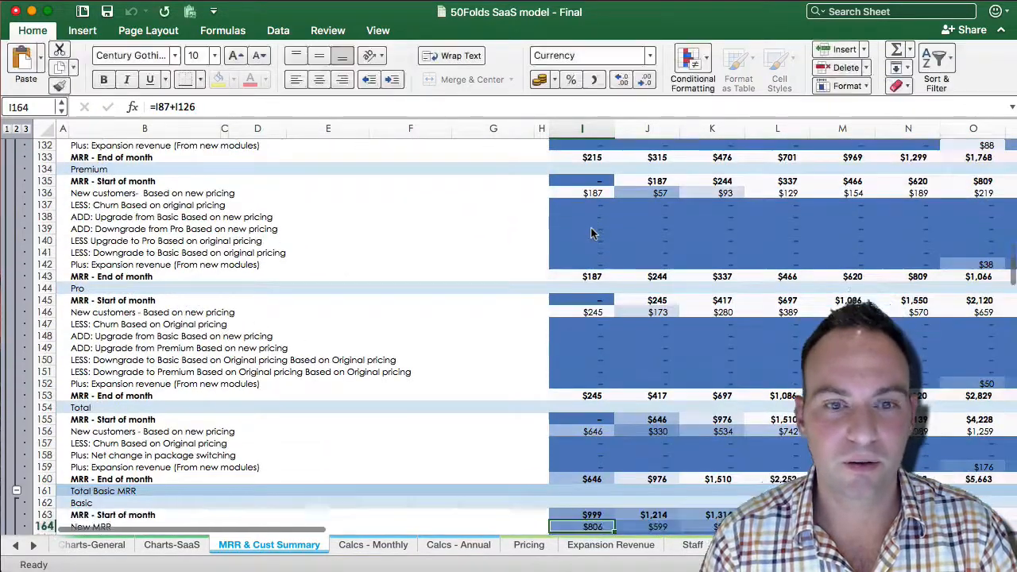
scroll("down", 3)
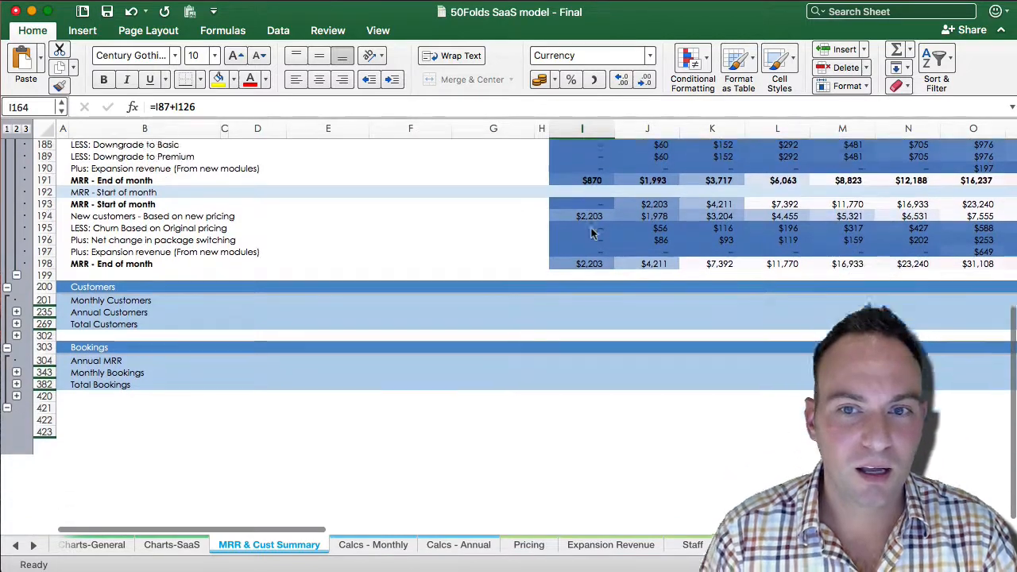
- Review the Basic new customers and downgrade-from-Pro customer formulas
scroll("down", 3)
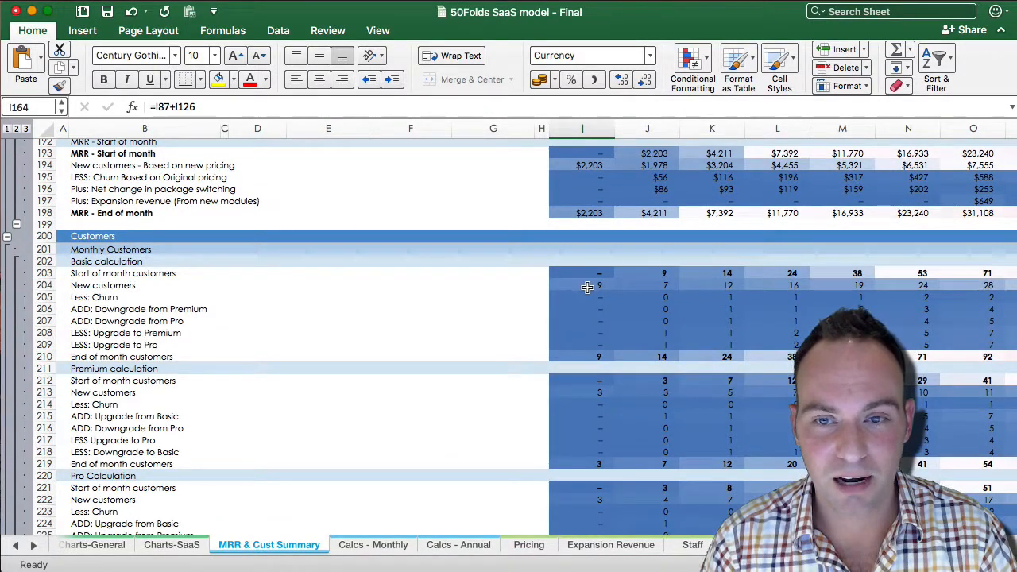
left_click(582, 286)
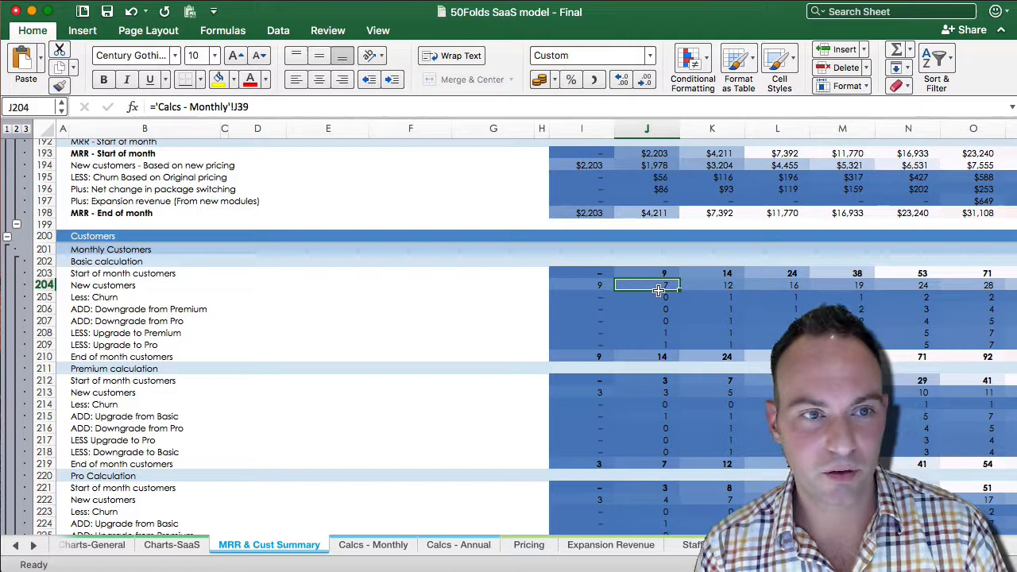
left_click(645, 321)
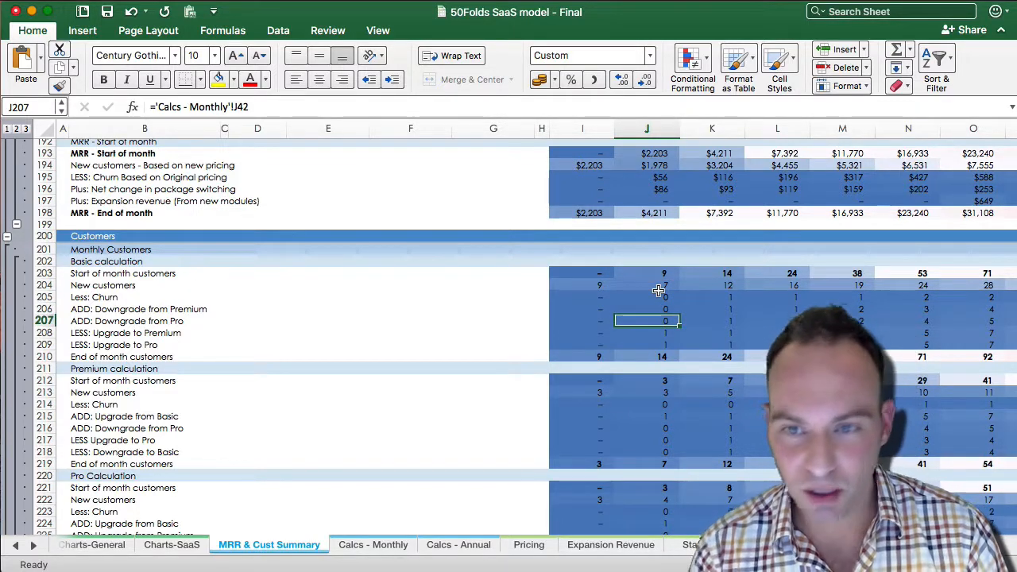
scroll("down", 3)
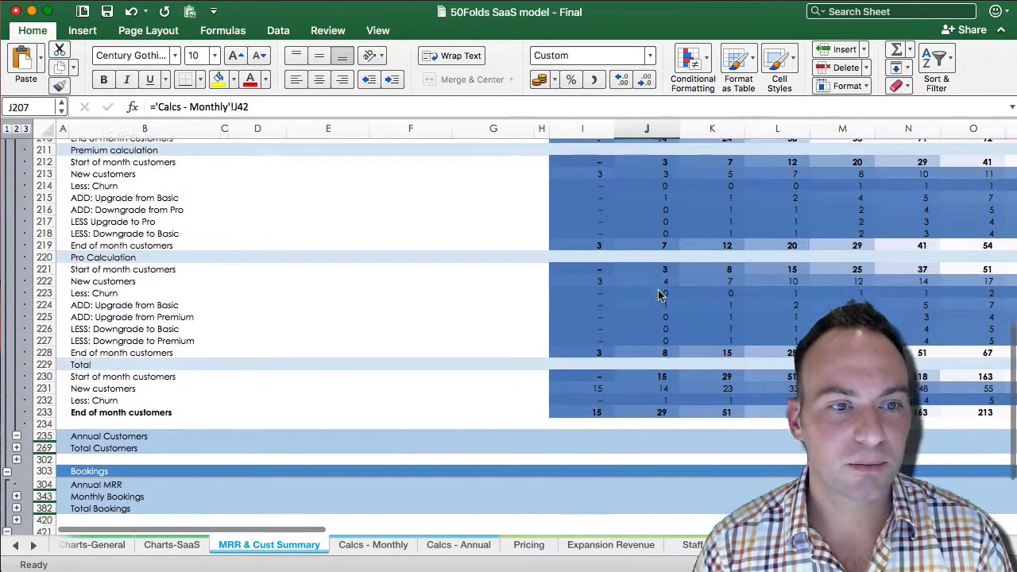
scroll("down", 3)
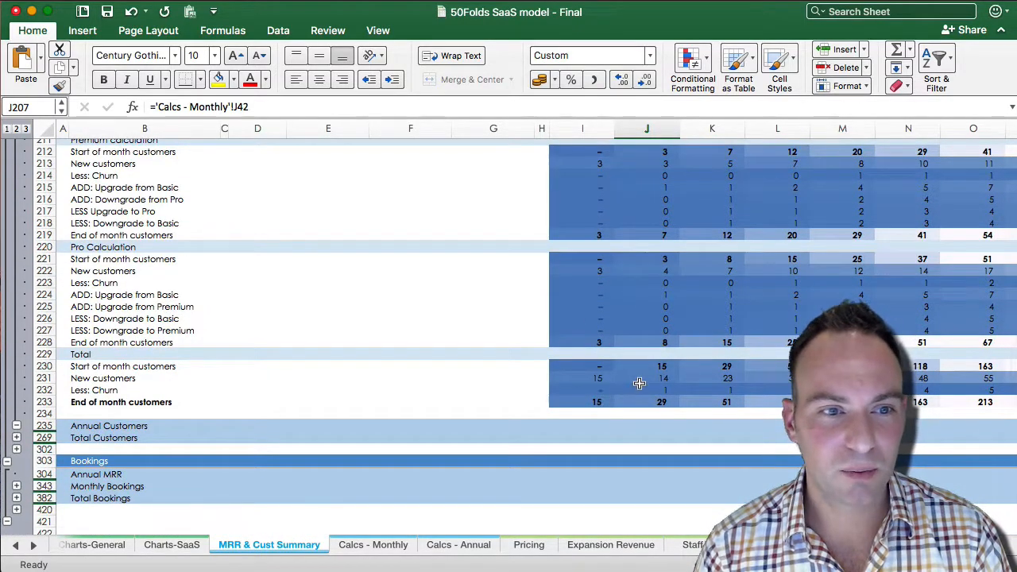
- Review the total new customers and total end-of-month customers formulas
left_click(645, 378)
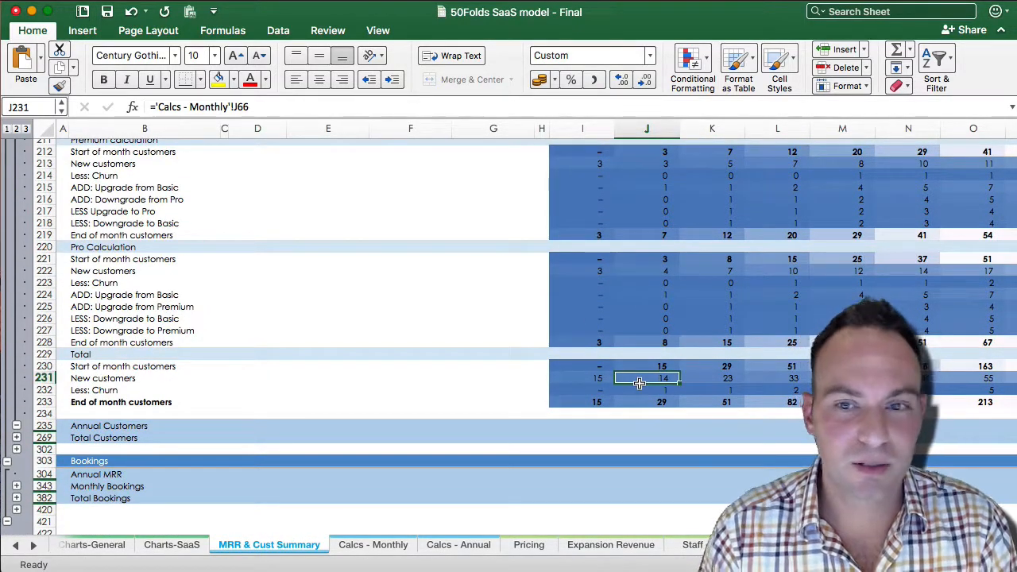
left_click(645, 400)
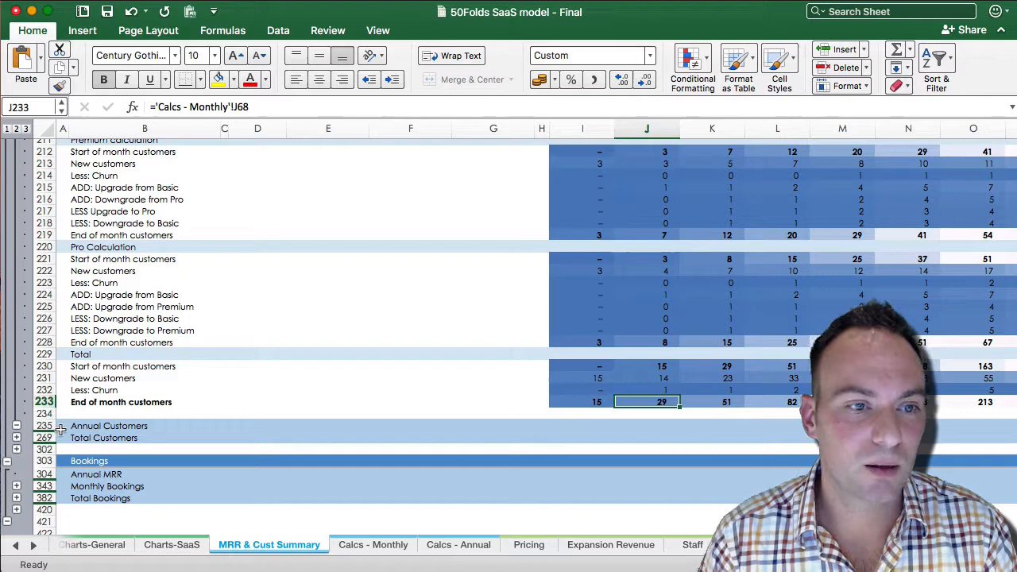
scroll("down", 3)
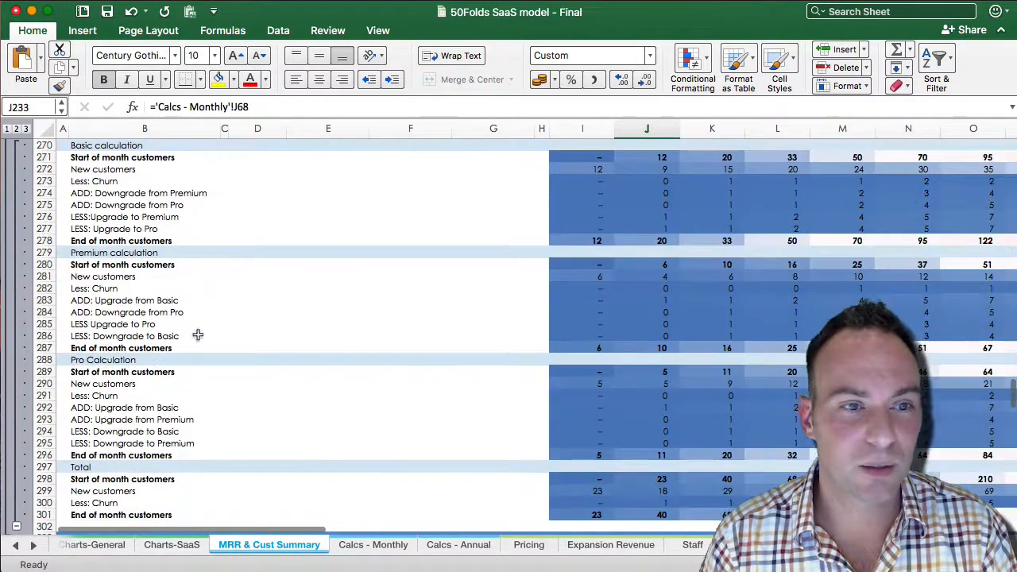
- Scroll to the Bookings section and across the months of annual MRR bookings by plan, then back
scroll("down", 3)
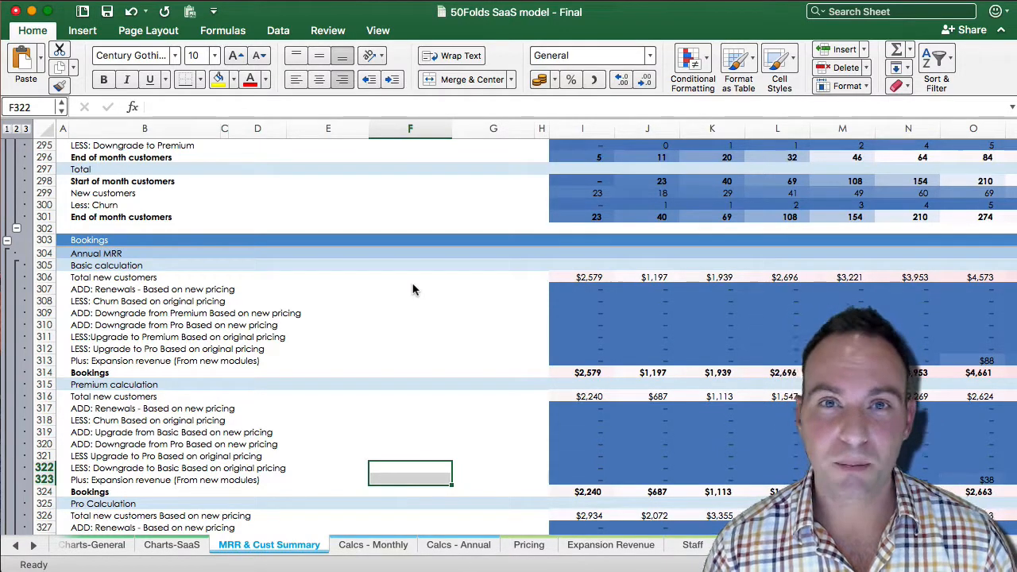
mouse_move(642, 293)
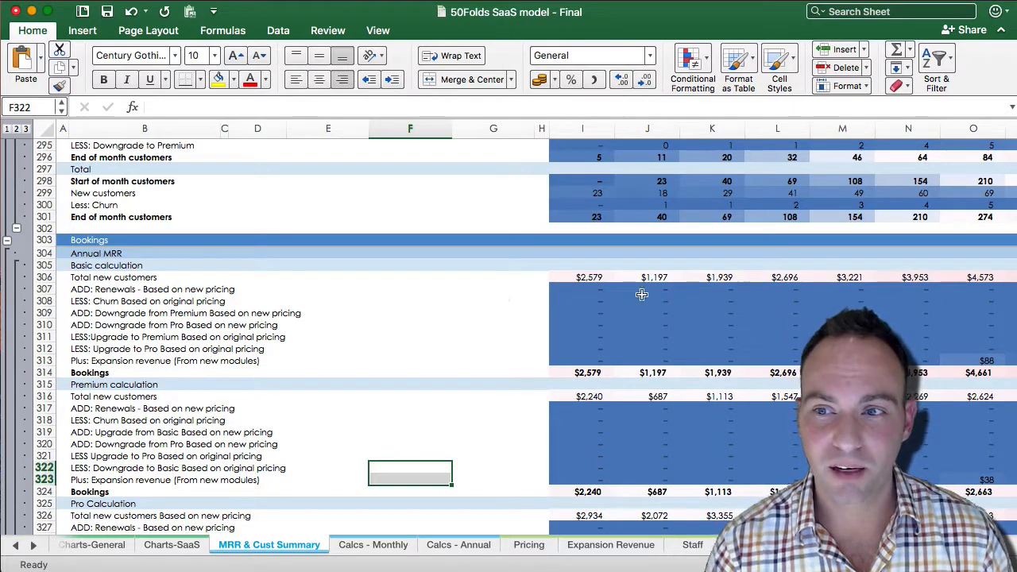
scroll("right", 3)
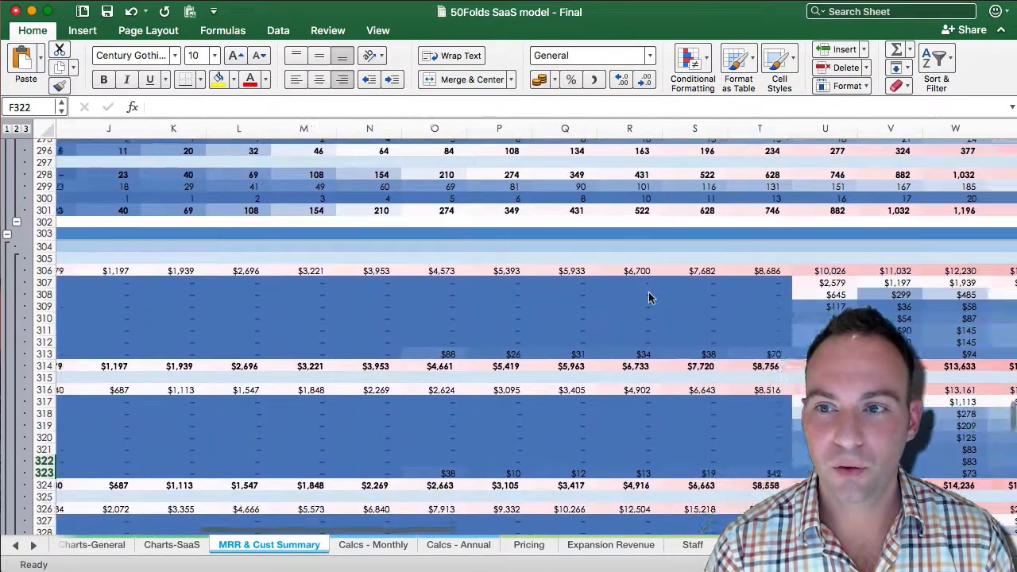
scroll("right", 3)
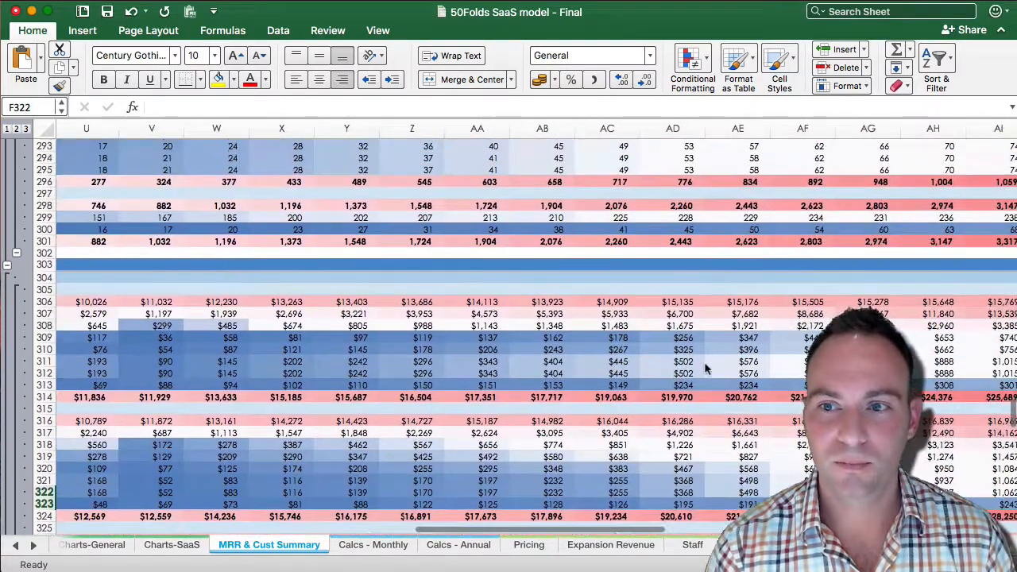
scroll("right", 3)
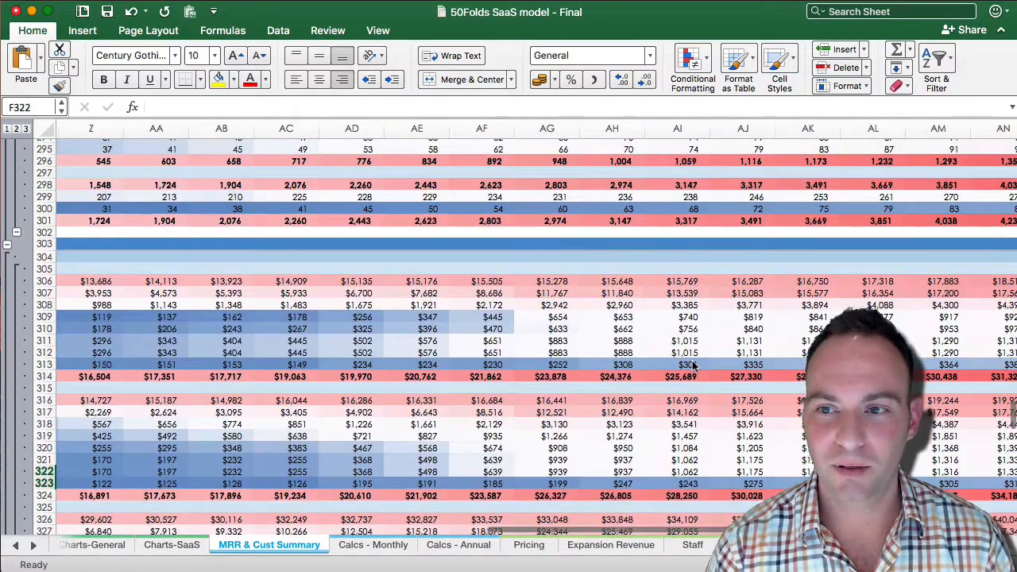
scroll("left", 3)
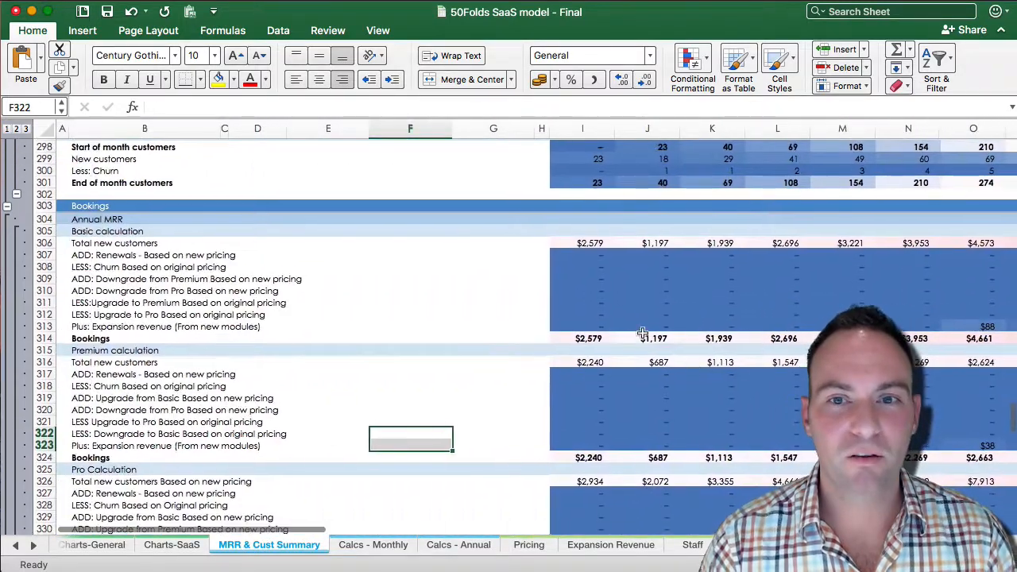
left_click(581, 241)
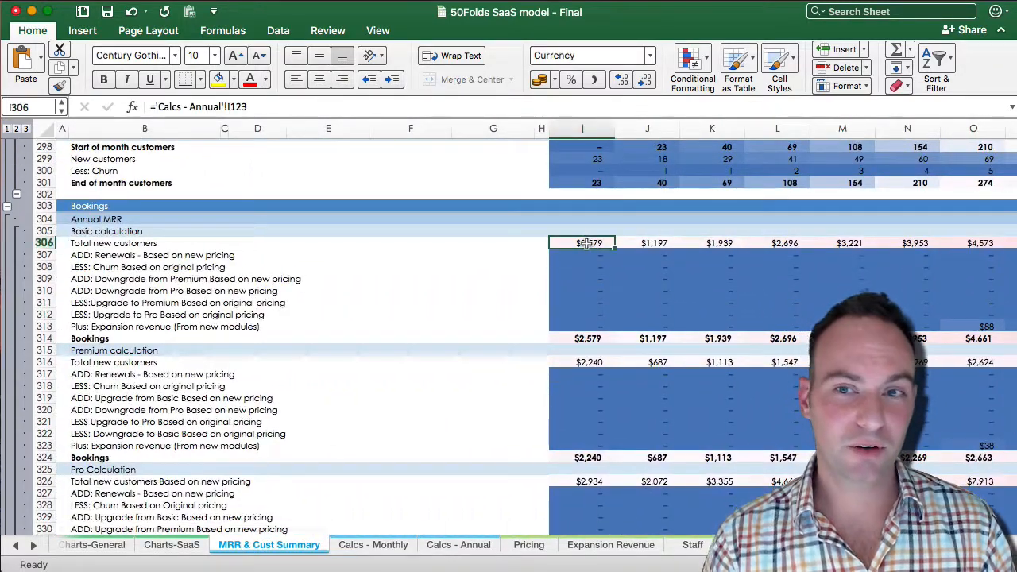
scroll("right", 3)
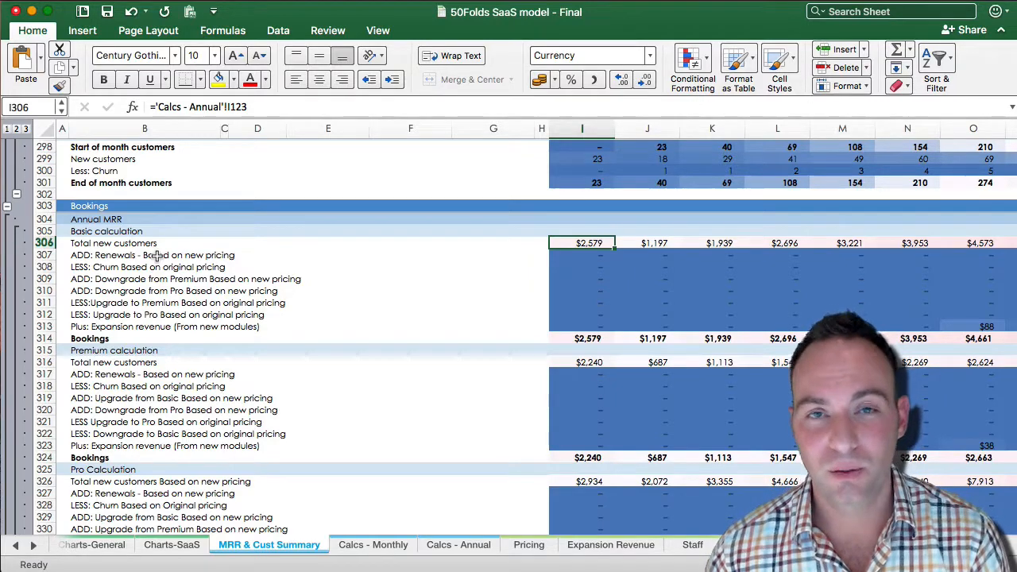
scroll("right", 3)
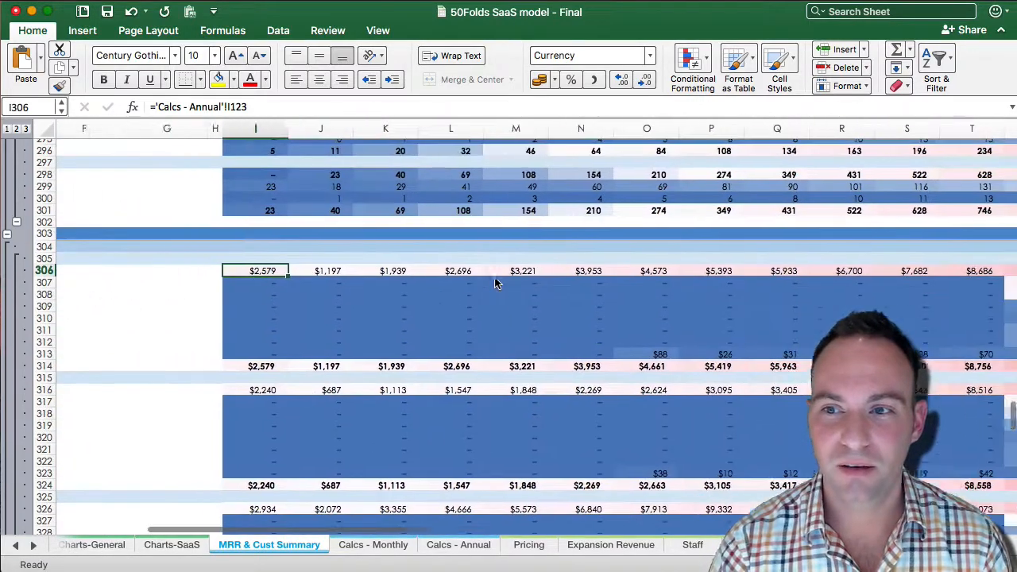
scroll("right", 3)
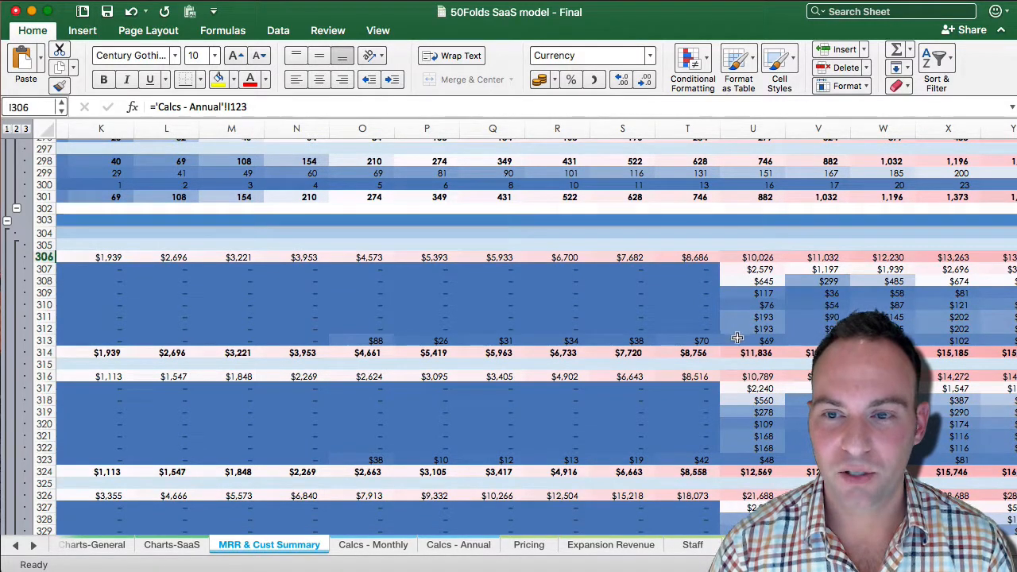
left_click(753, 353)
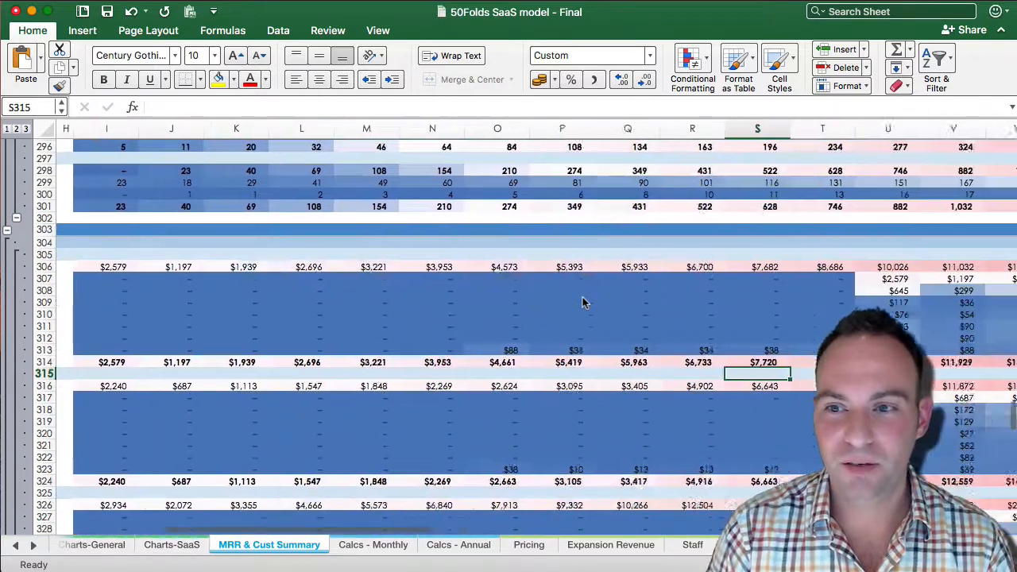
scroll("right", 3)
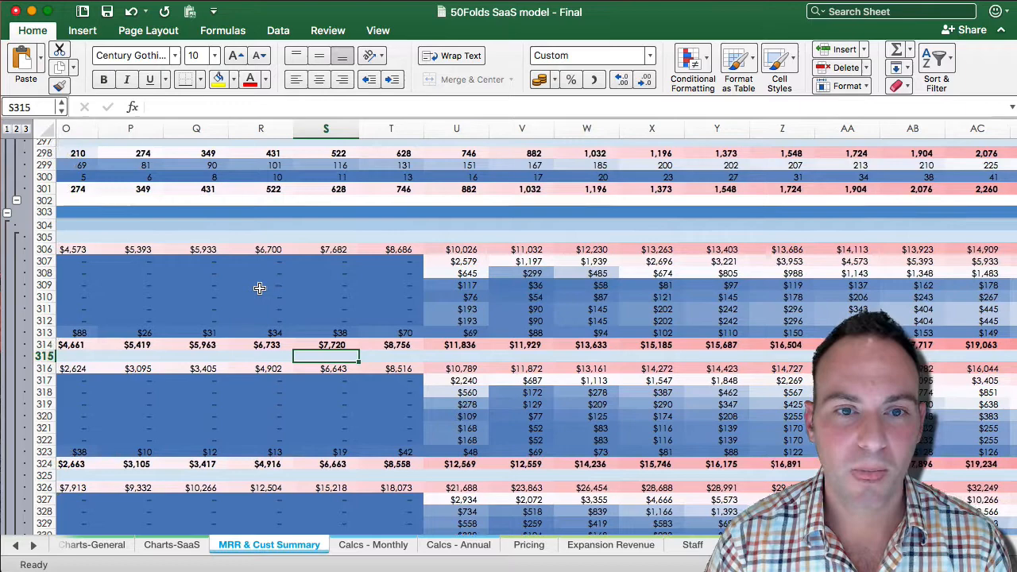
scroll("left", 3)
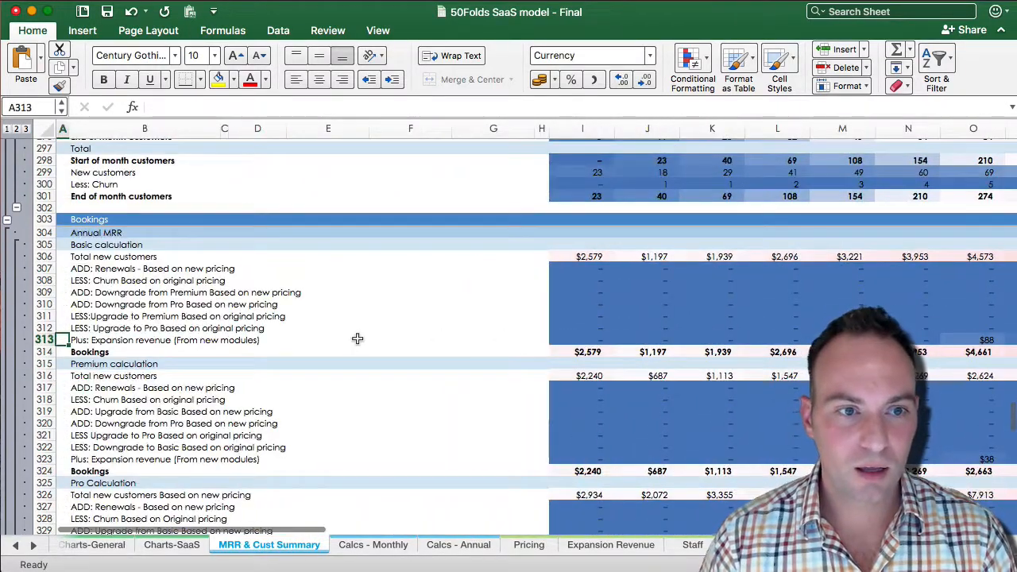
left_click(712, 340)
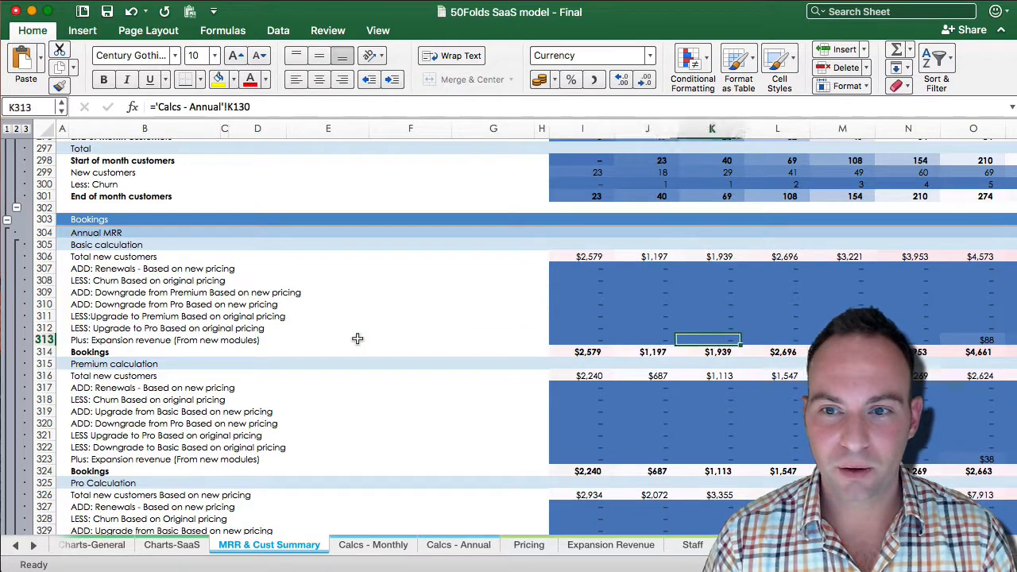
scroll("right", 3)
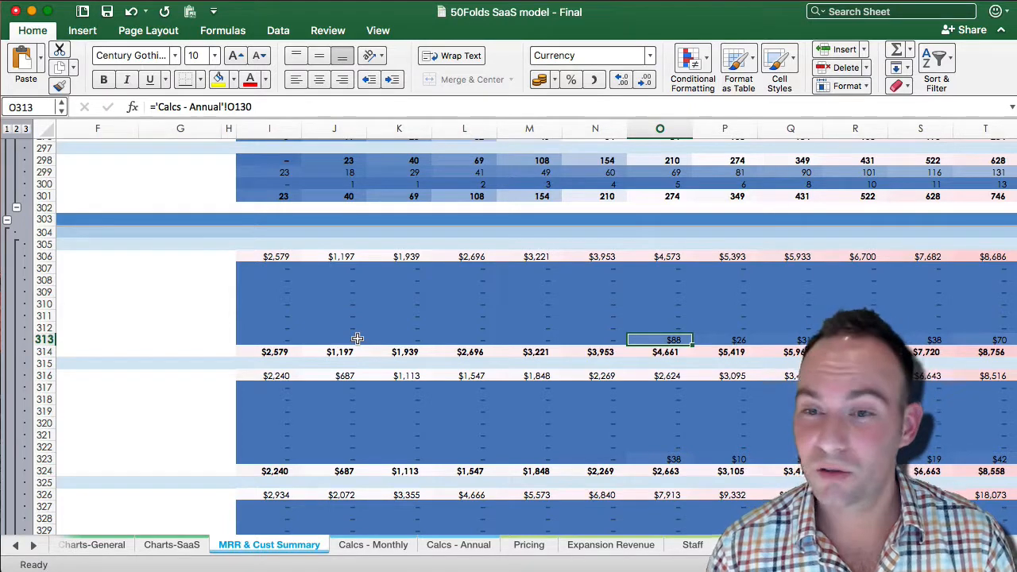
scroll("right", 3)
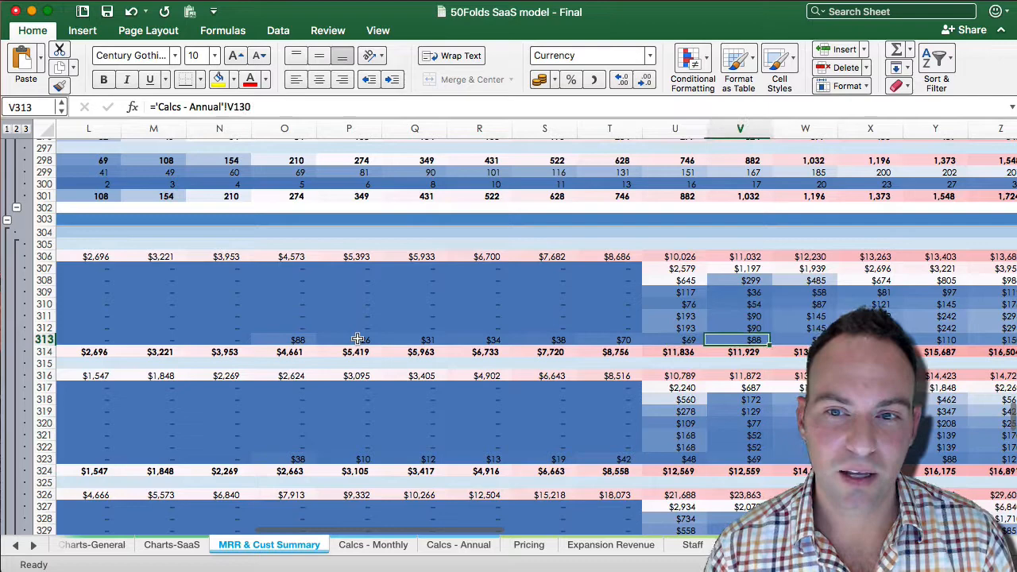
scroll("left", 3)
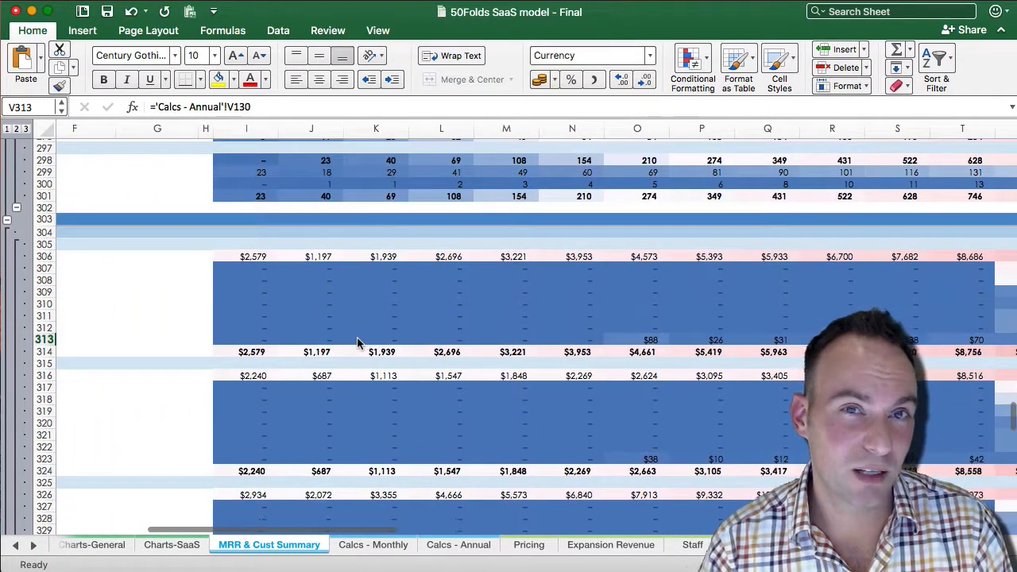
scroll("left", 3)
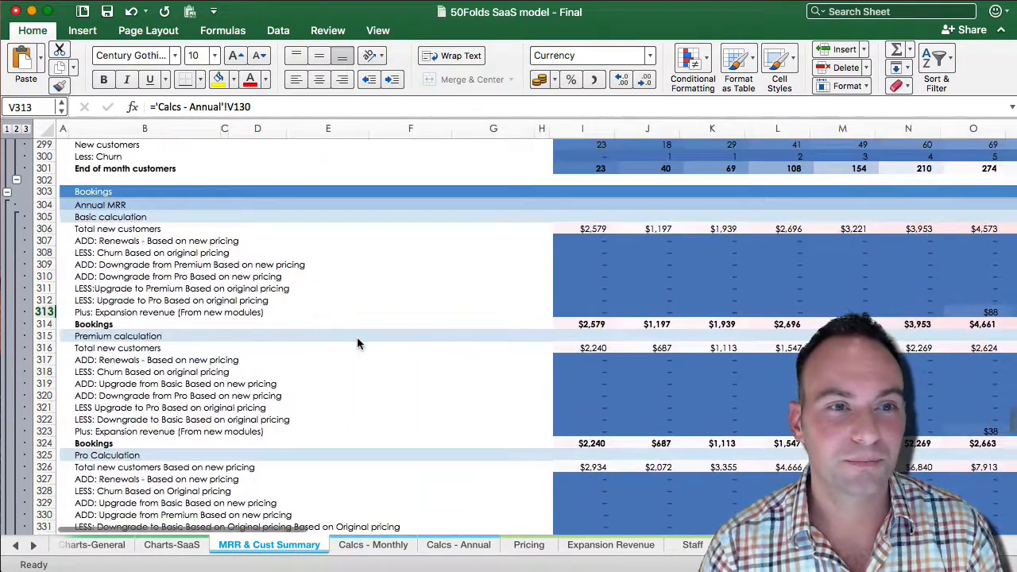
- Scroll through Monthly Bookings, checking the N/A row, down to the Total Bookings block
scroll("down", 3)
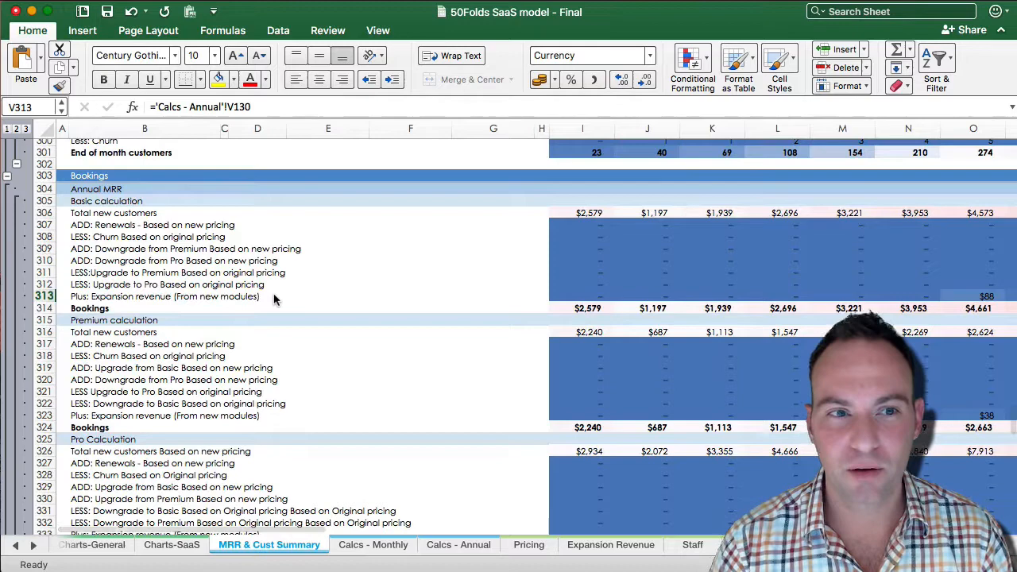
scroll("down", 3)
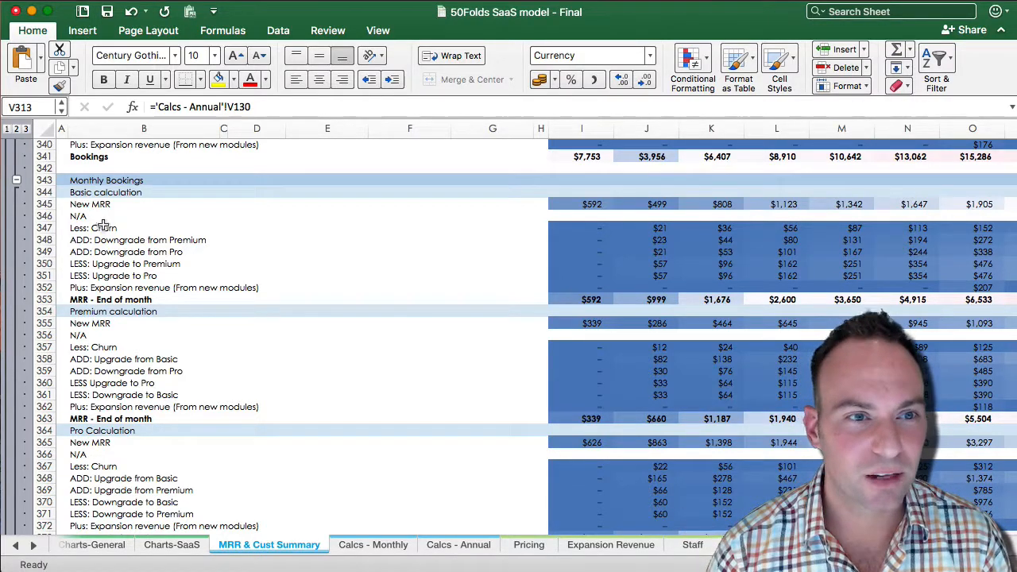
left_click(143, 216)
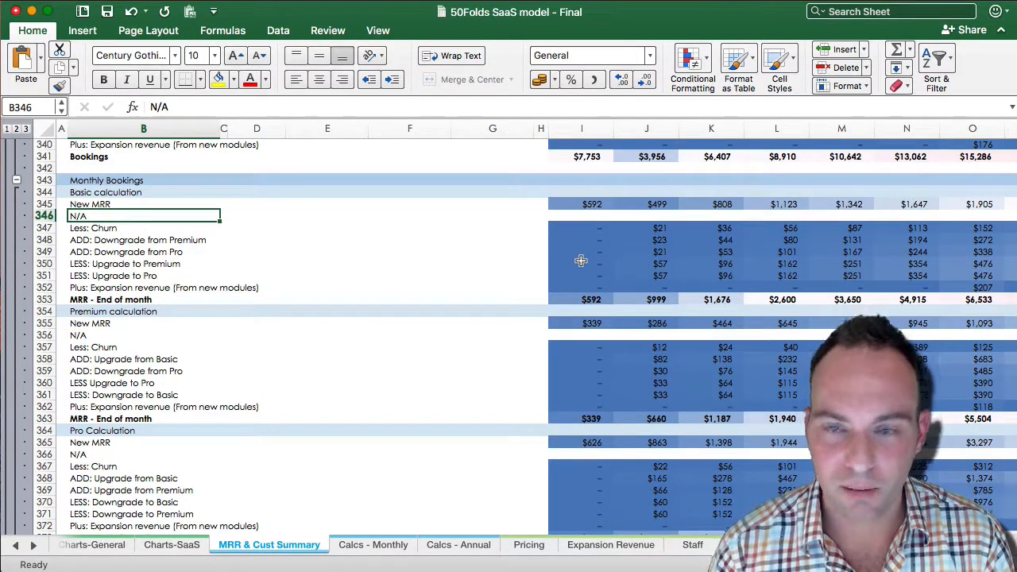
mouse_move(555, 308)
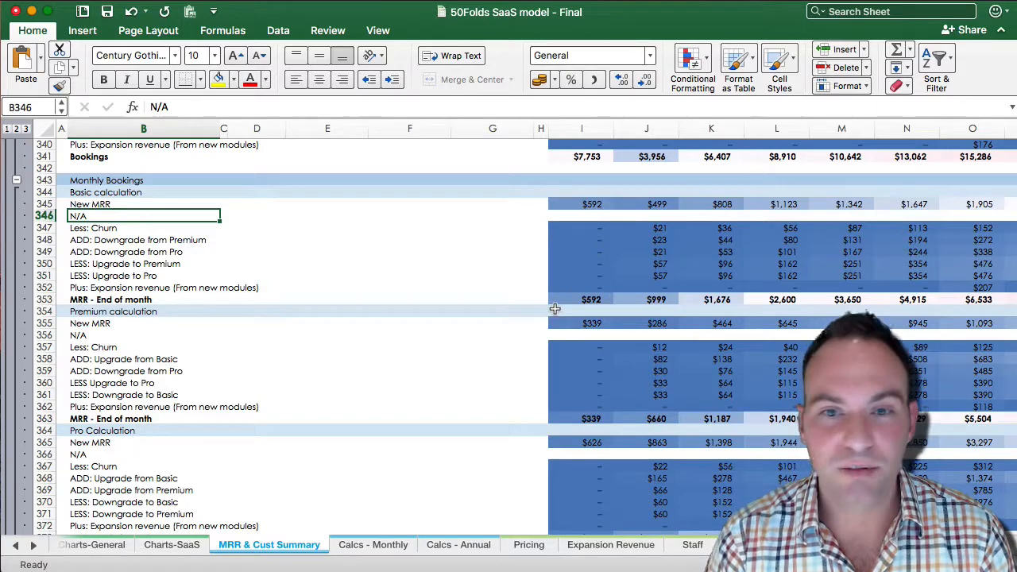
scroll("down", 3)
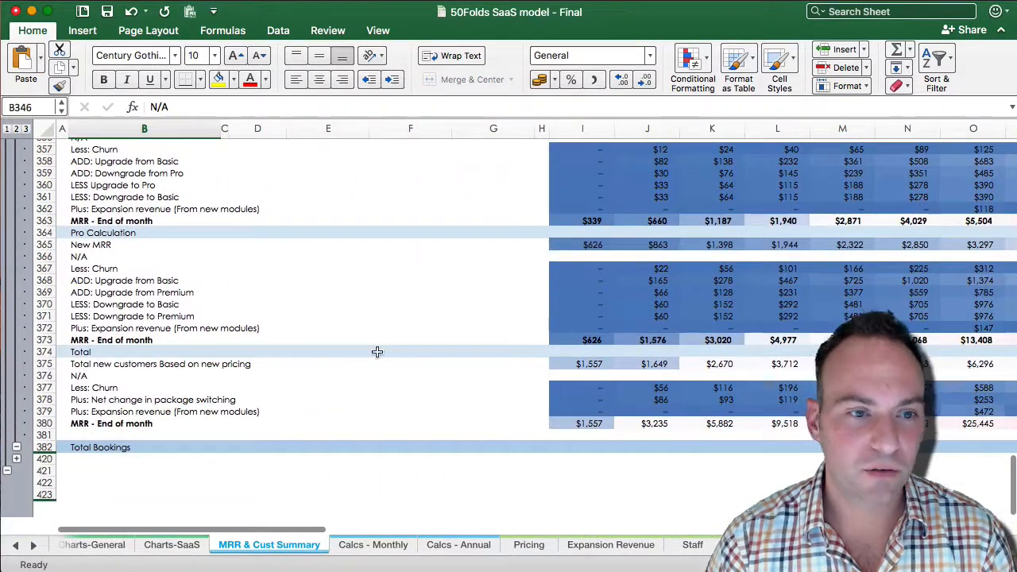
scroll("down", 3)
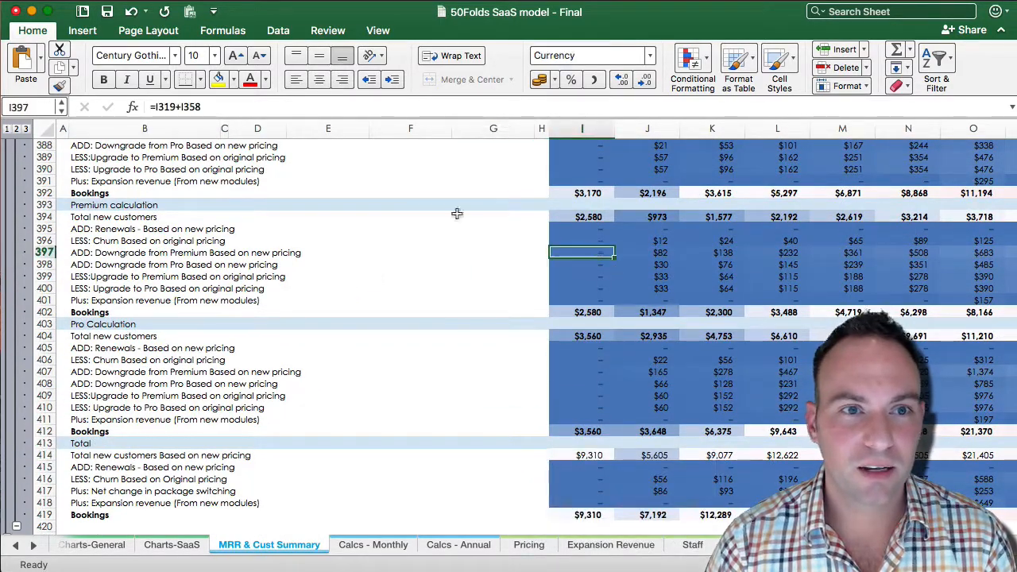
mouse_move(496, 426)
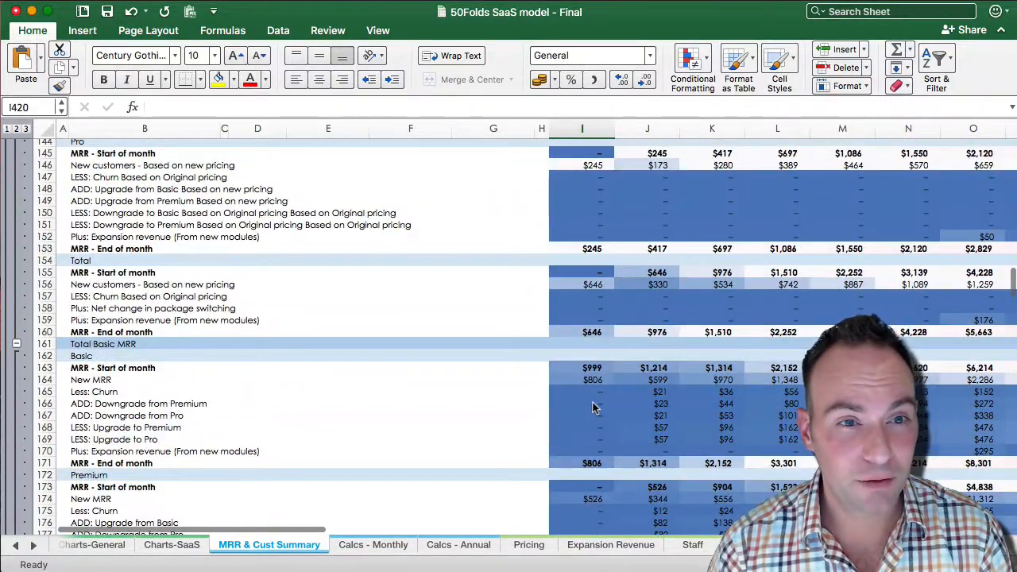
- Scroll back up to the Bookings Churn summary and the Monthly MRR waterfall
scroll("up", 3)
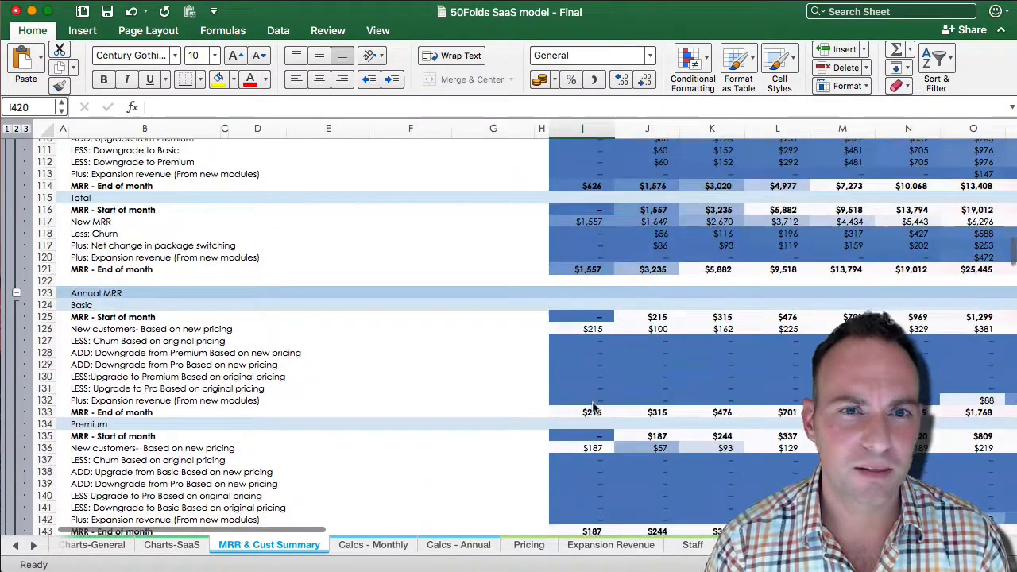
scroll("up", 3)
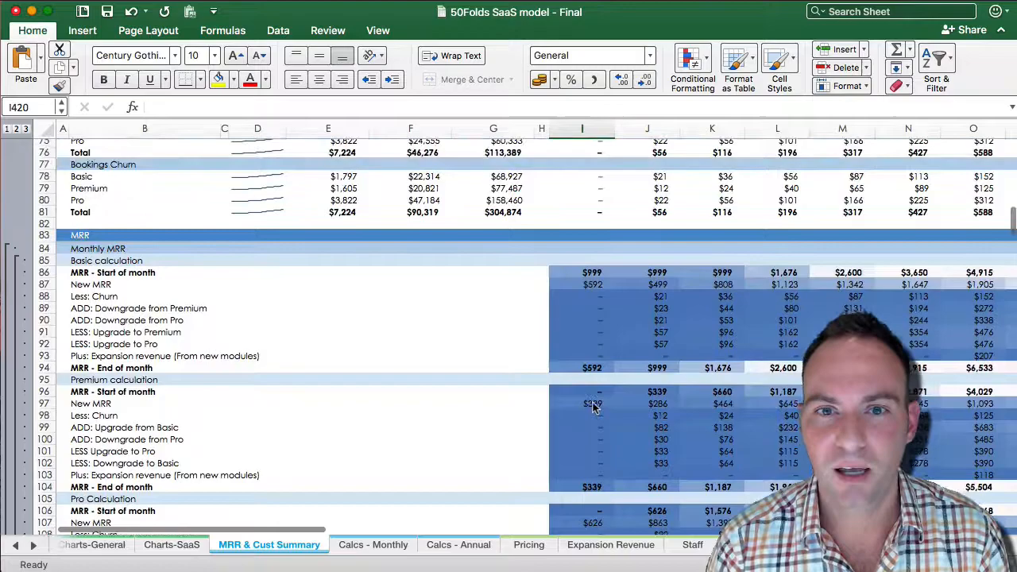